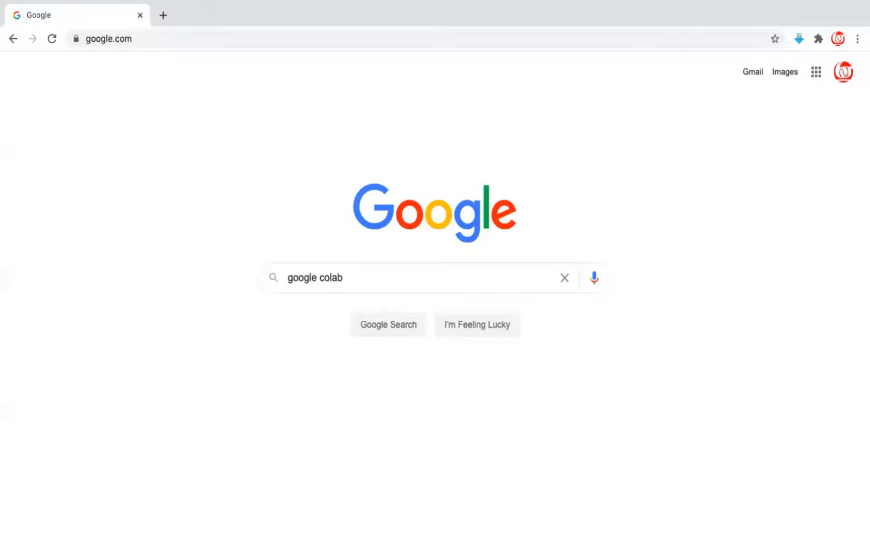
# Search Google for 'google colab' and open the Colaboratory result
pyautogui.click(387, 324)
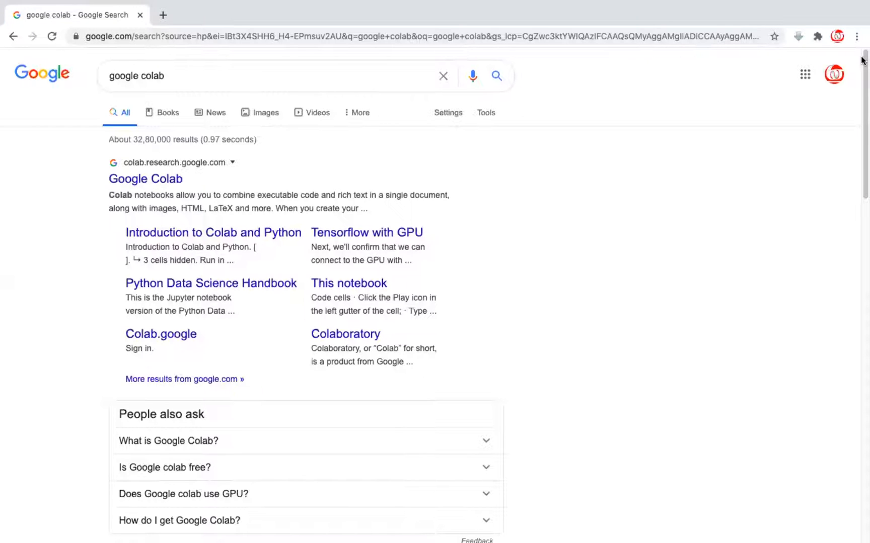
pyautogui.moveTo(145, 178)
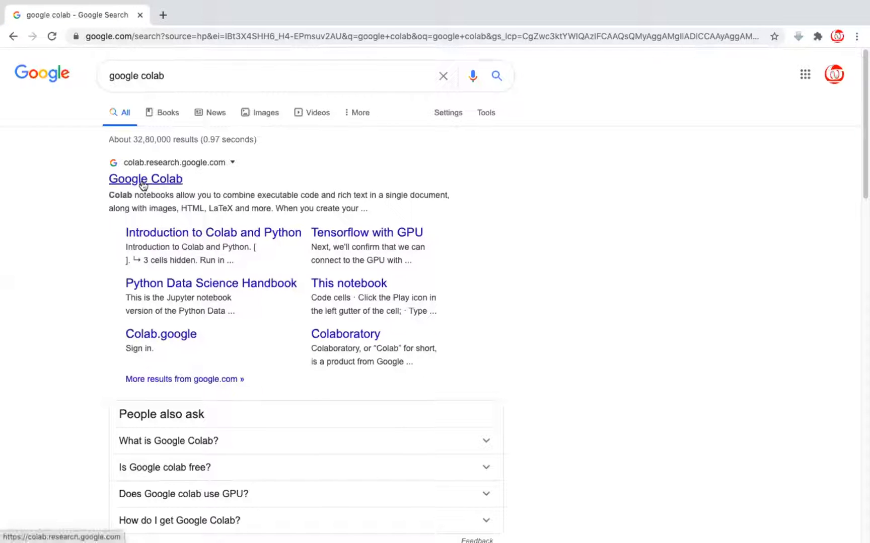
pyautogui.click(145, 178)
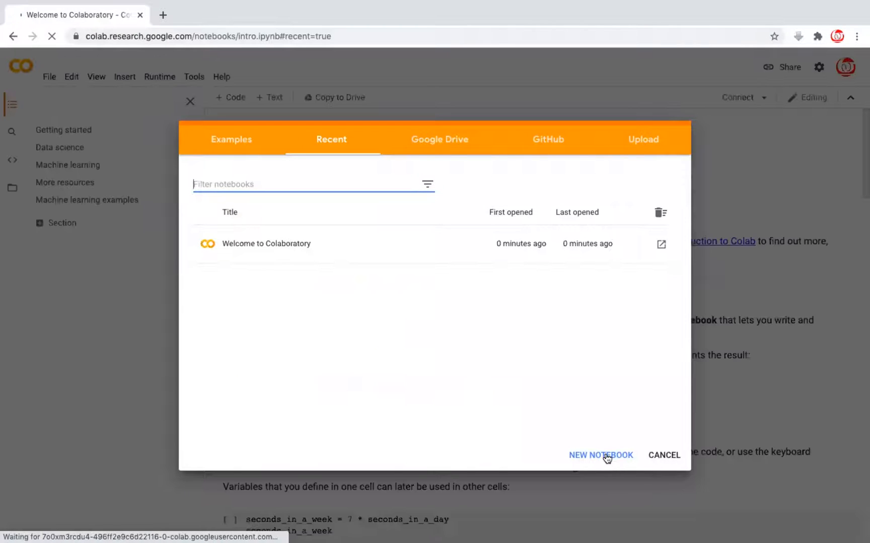
# Create a new blank notebook from the Recent notebooks dialog
pyautogui.click(600, 455)
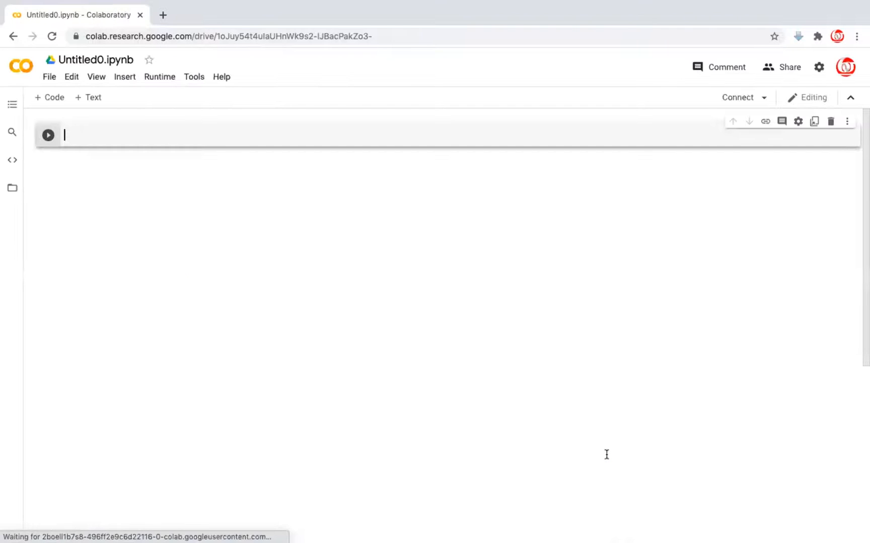
pyautogui.moveTo(623, 440)
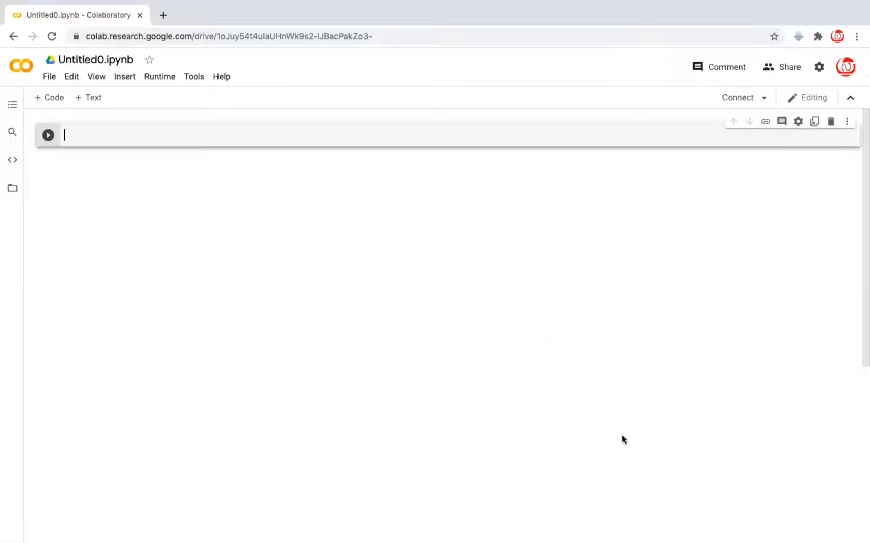
pyautogui.moveTo(94, 134)
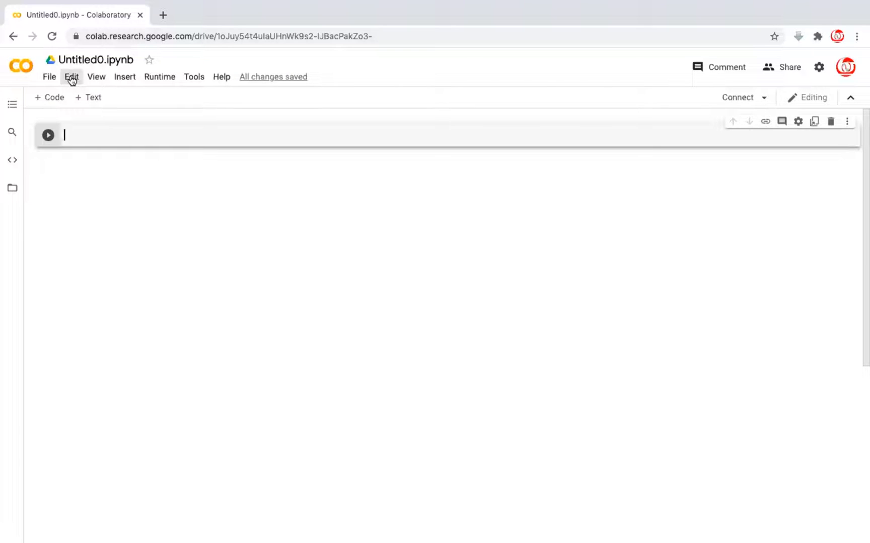
# Set the notebook's hardware accelerator to GPU in Notebook settings
pyautogui.click(72, 76)
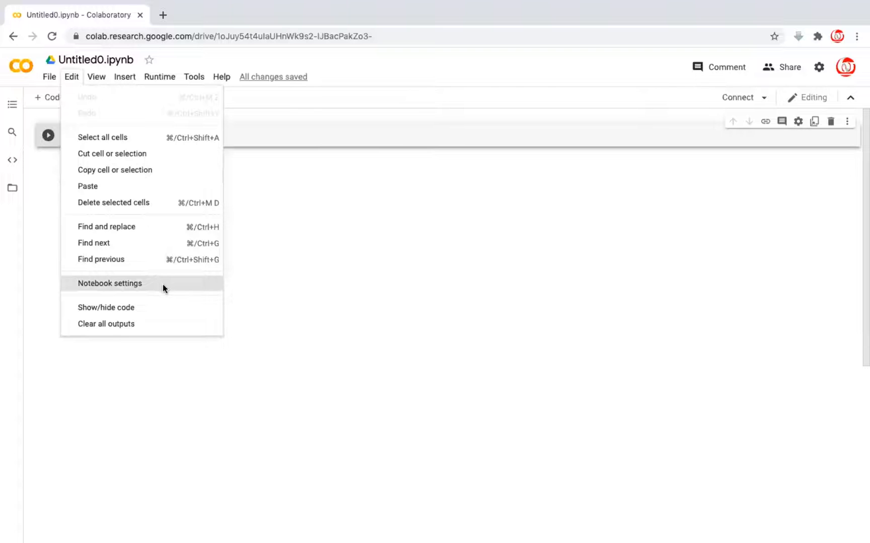
pyautogui.click(109, 284)
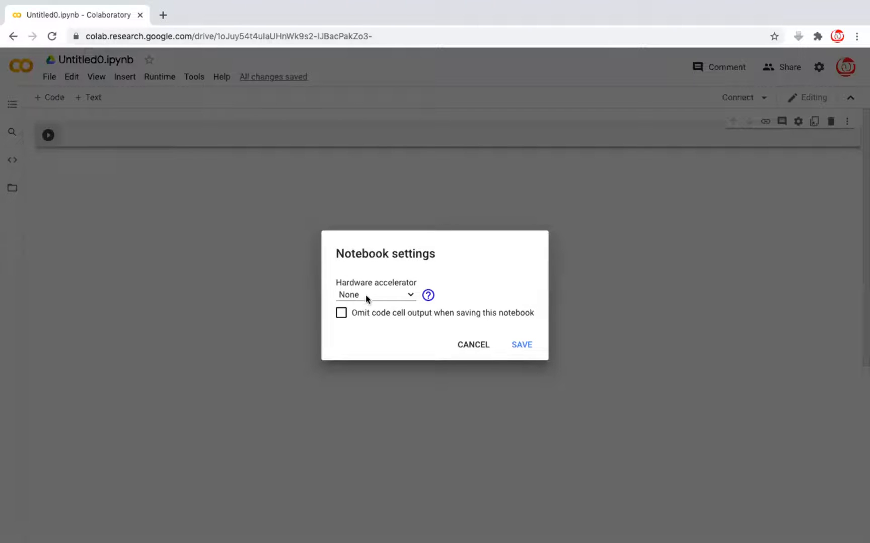
pyautogui.click(374, 295)
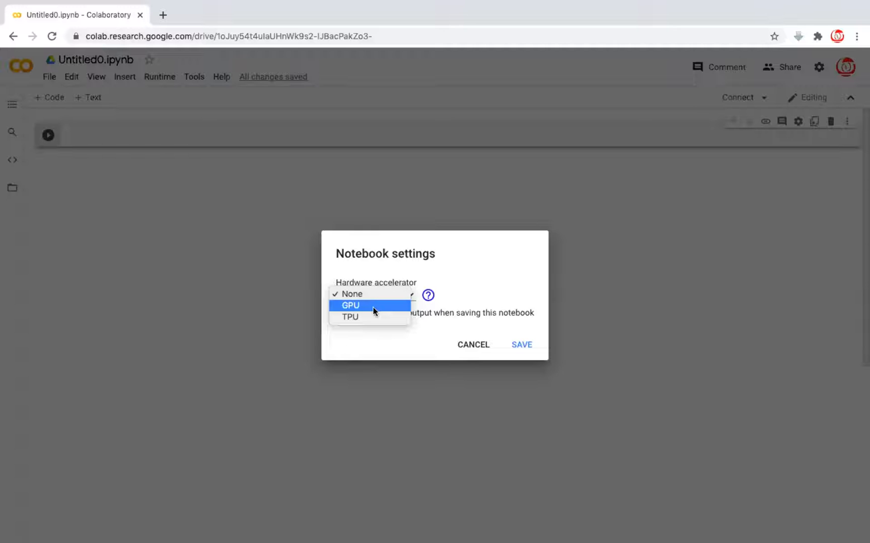
pyautogui.click(351, 294)
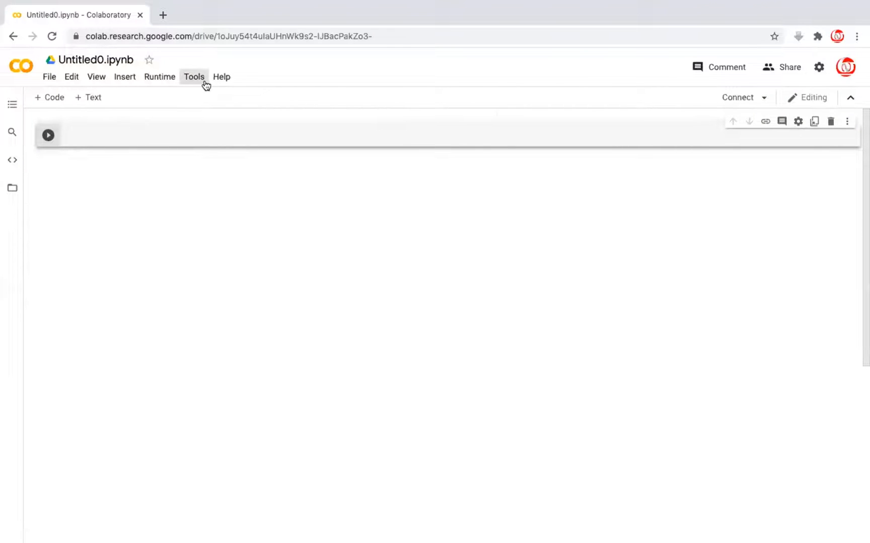
pyautogui.moveTo(738, 98)
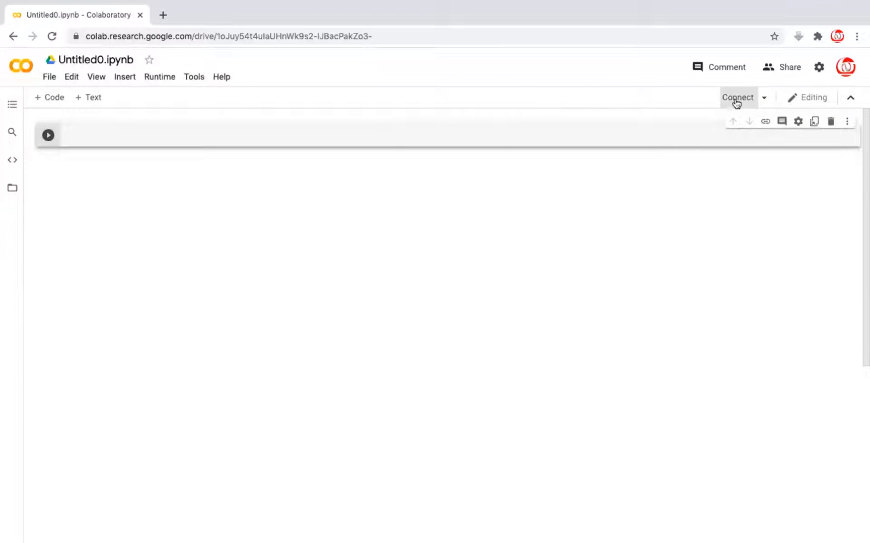
# Connect the notebook to a GPU-backed runtime and begin renaming its title
pyautogui.click(738, 96)
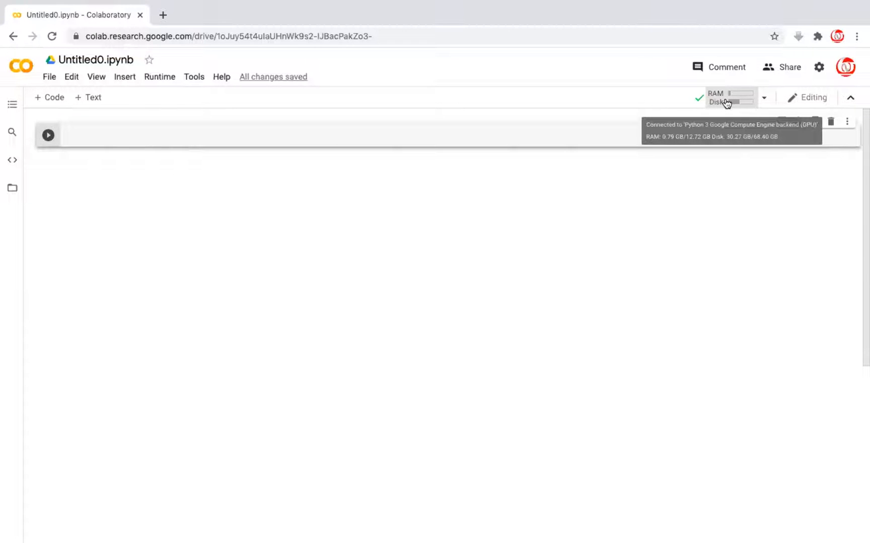
pyautogui.click(97, 60)
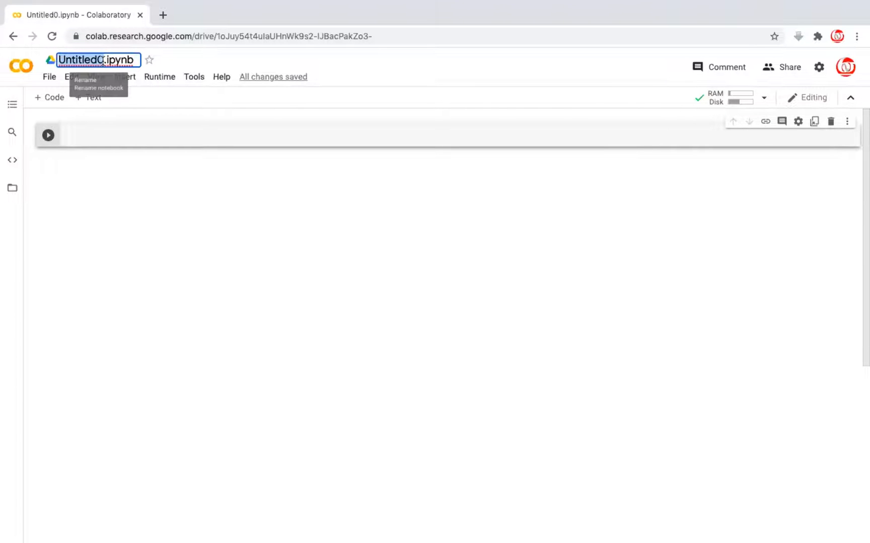
# Rename the notebook title to 'Data Preparation'
pyautogui.write('Data Preparation')
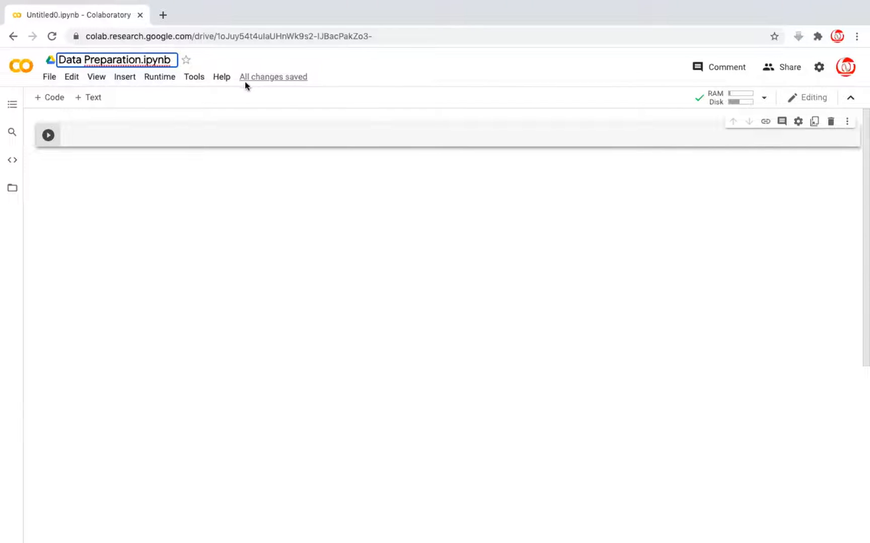
pyautogui.moveTo(303, 86)
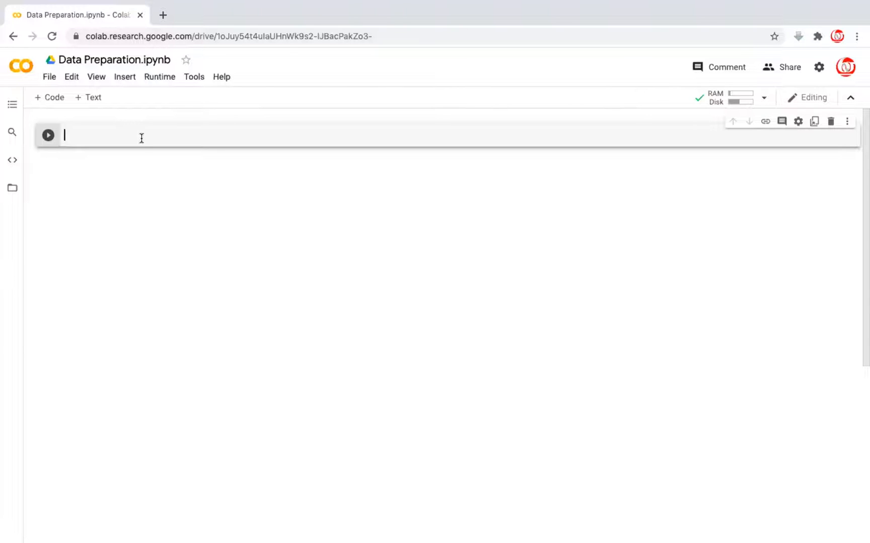
# Write the import lines for numpy, pandas, matplotlib and seaborn in the first cell
pyautogui.write('import numpy as np')
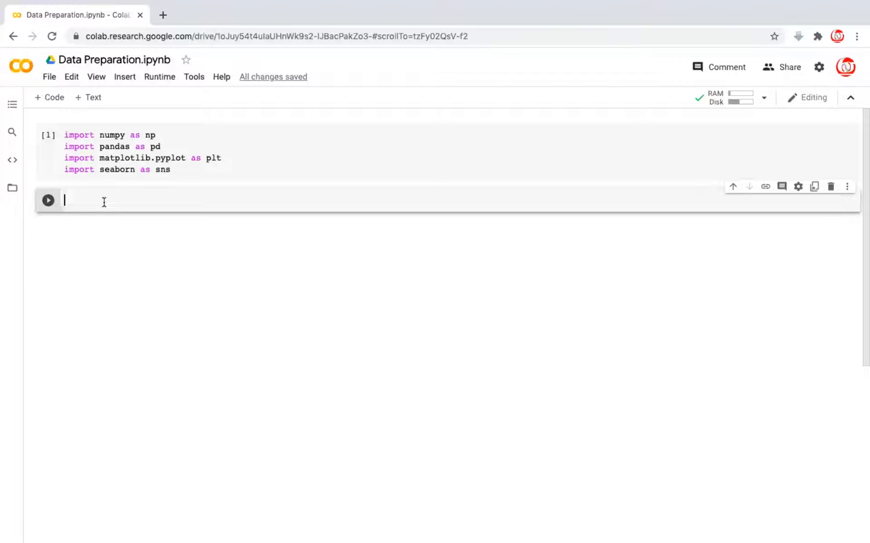
# Write df = sns.load_dataset('titanic') in a second cell
pyautogui.write('df =')
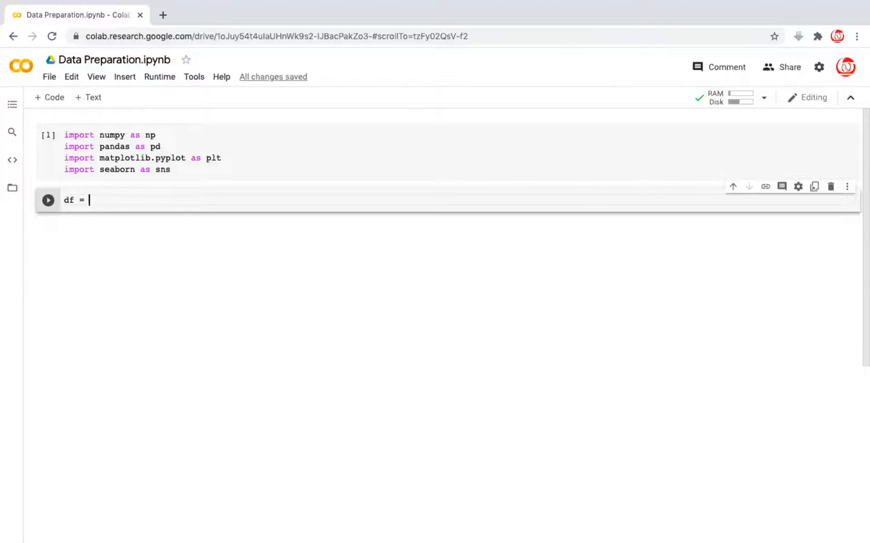
pyautogui.write('sns')
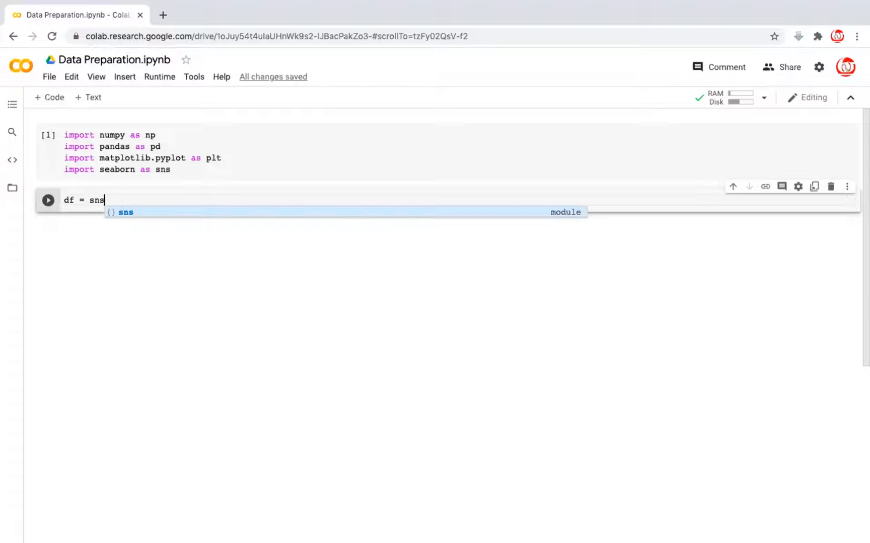
pyautogui.write('.load')
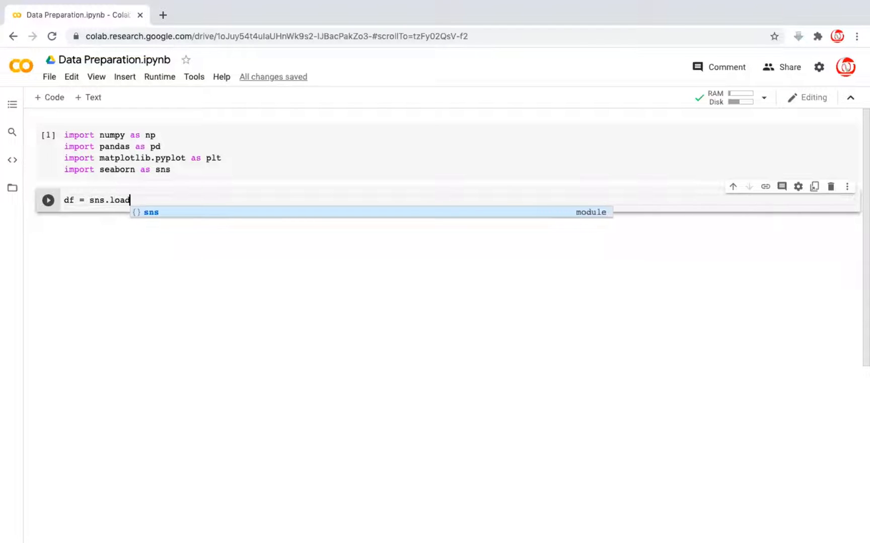
pyautogui.write('_')
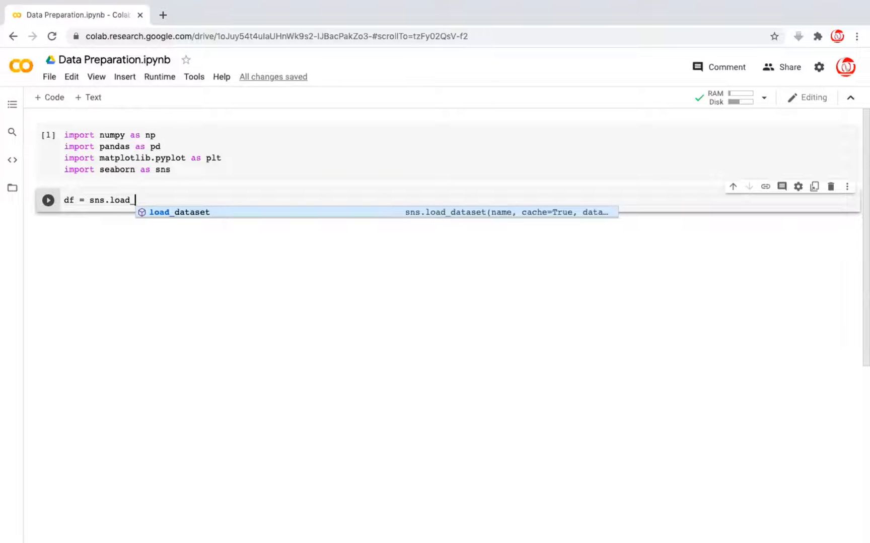
pyautogui.write('dataset')
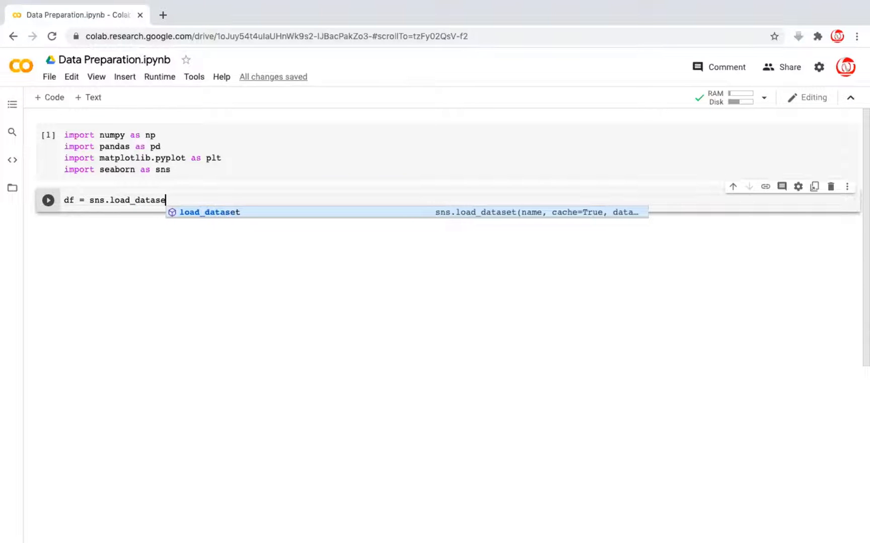
pyautogui.write('(')
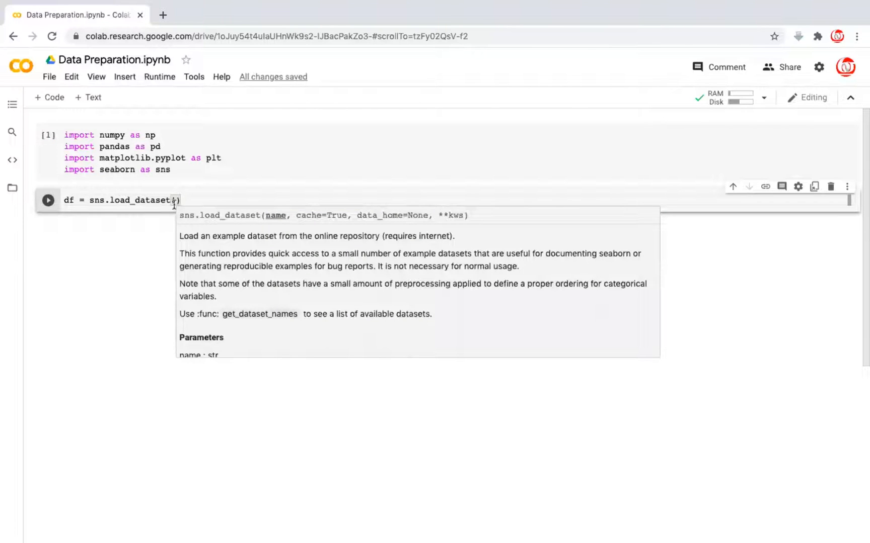
pyautogui.write("'ti'")
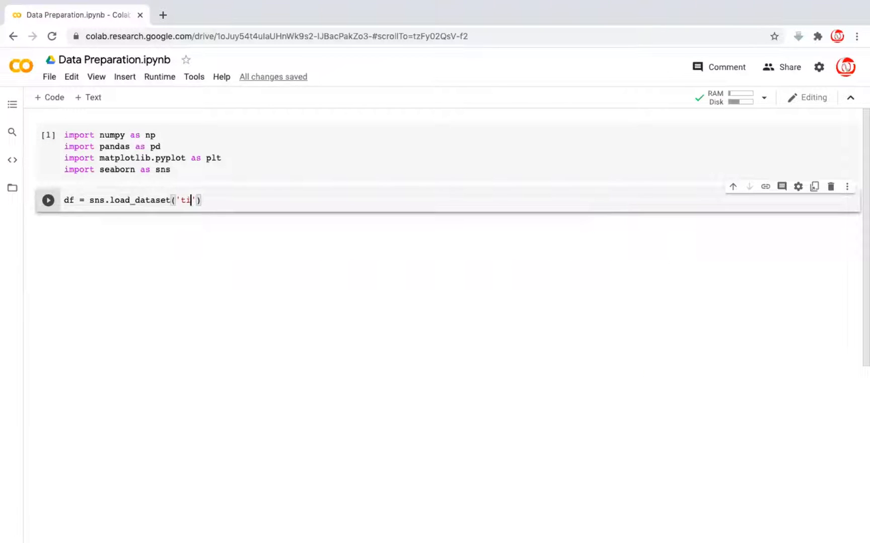
pyautogui.write('tanic')
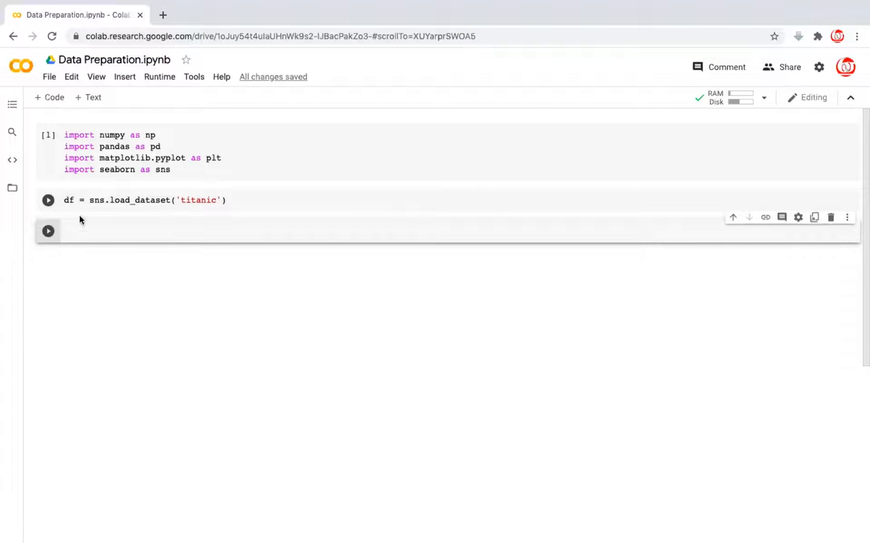
pyautogui.write('df.')
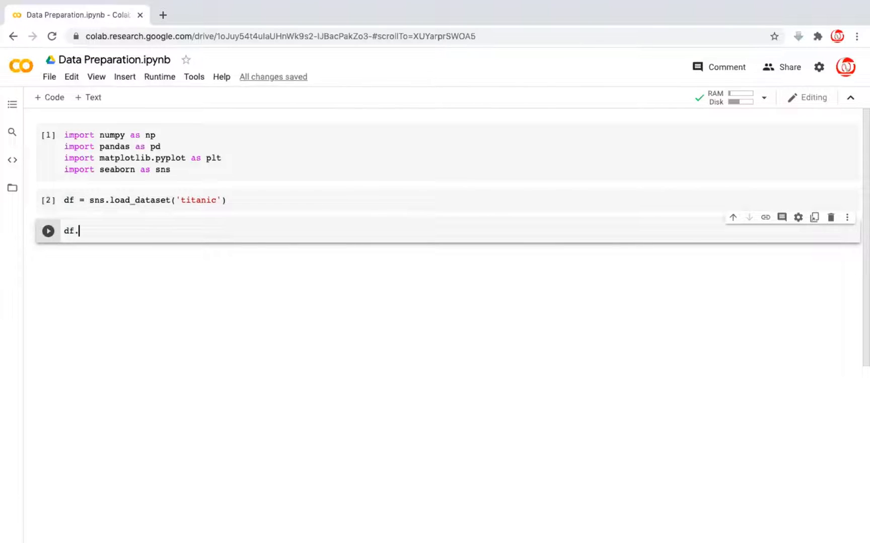
pyautogui.write('head()')
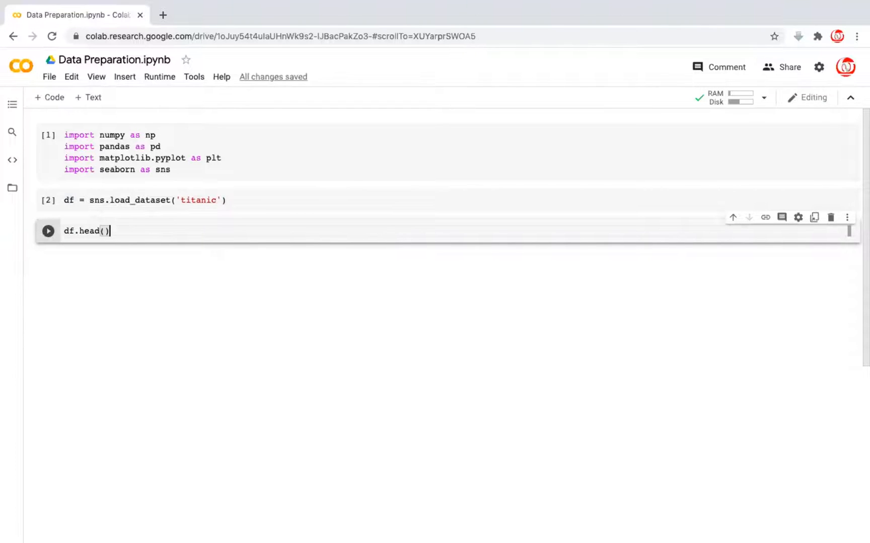
pyautogui.click(48, 231)
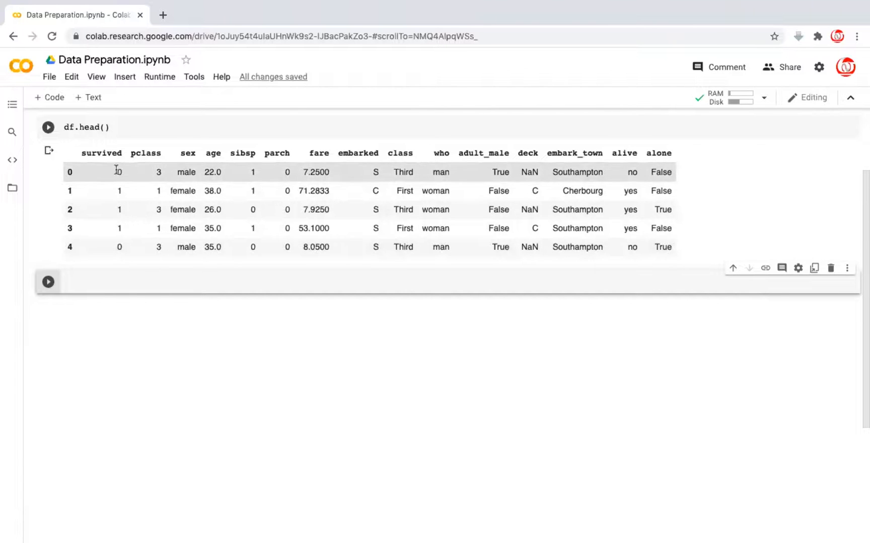
pyautogui.moveTo(117, 176)
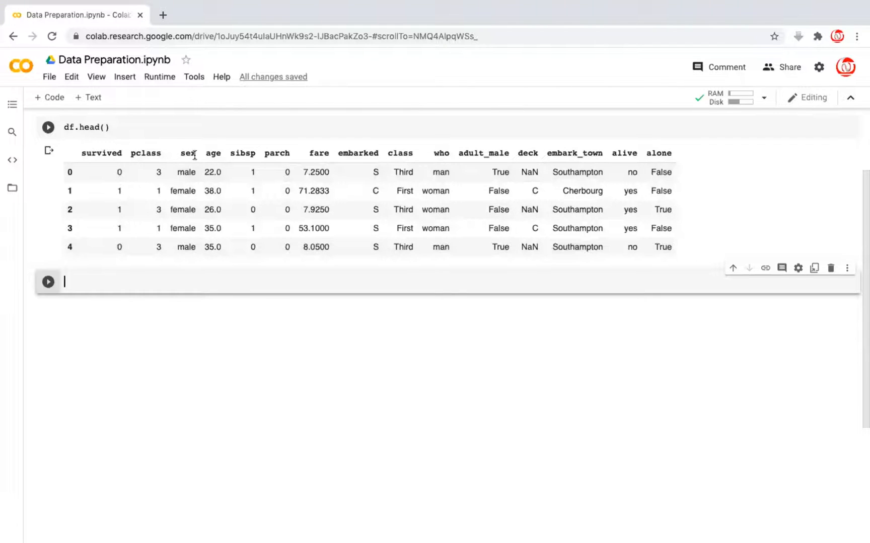
pyautogui.moveTo(228, 163)
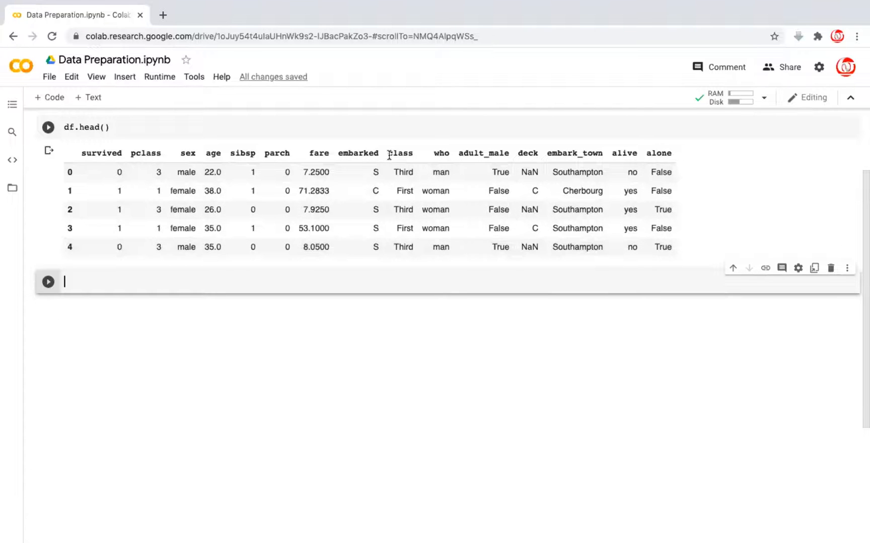
pyautogui.moveTo(530, 157)
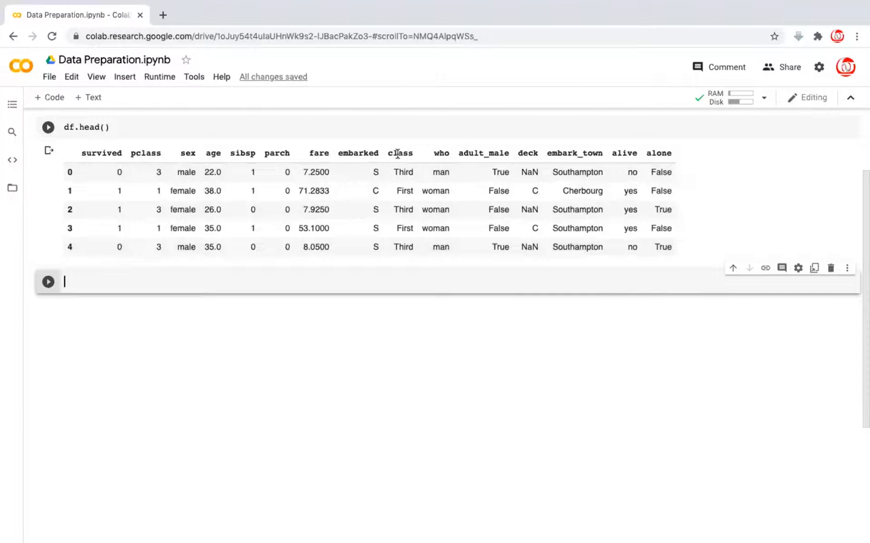
pyautogui.moveTo(157, 185)
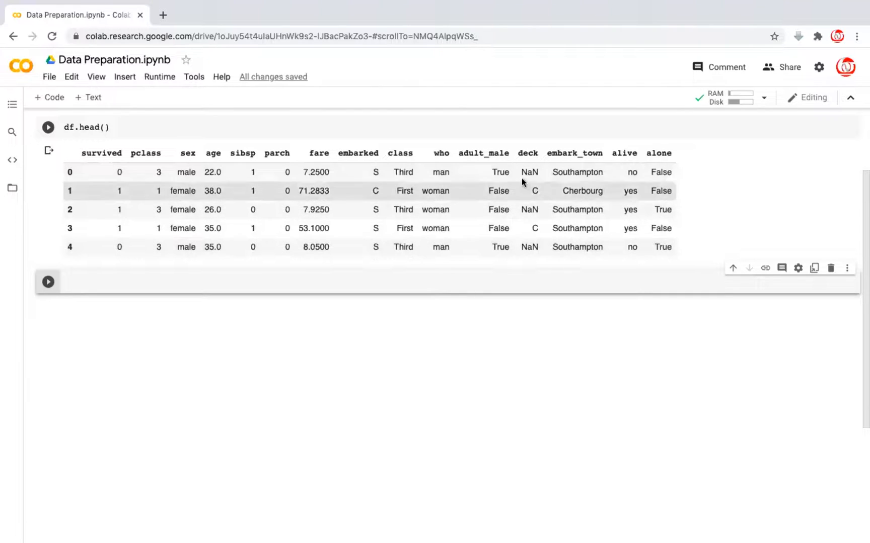
pyautogui.moveTo(552, 154)
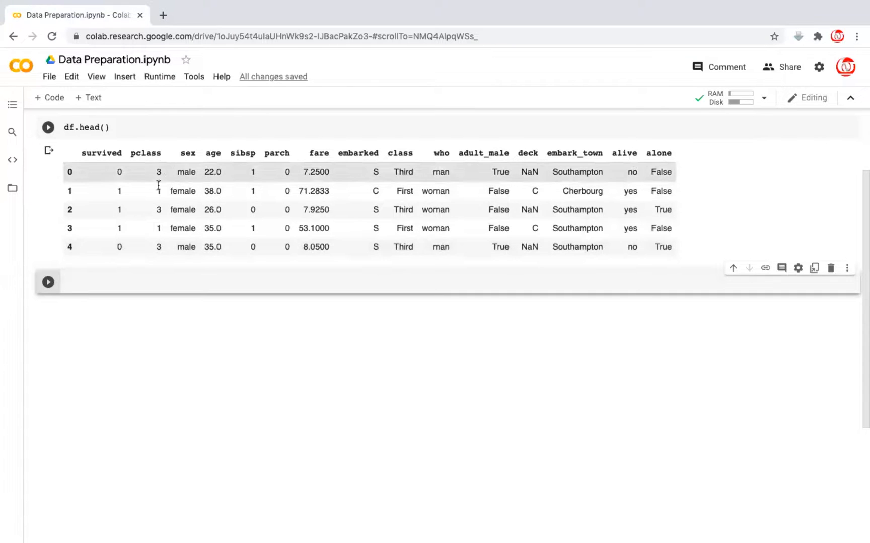
pyautogui.moveTo(650, 176)
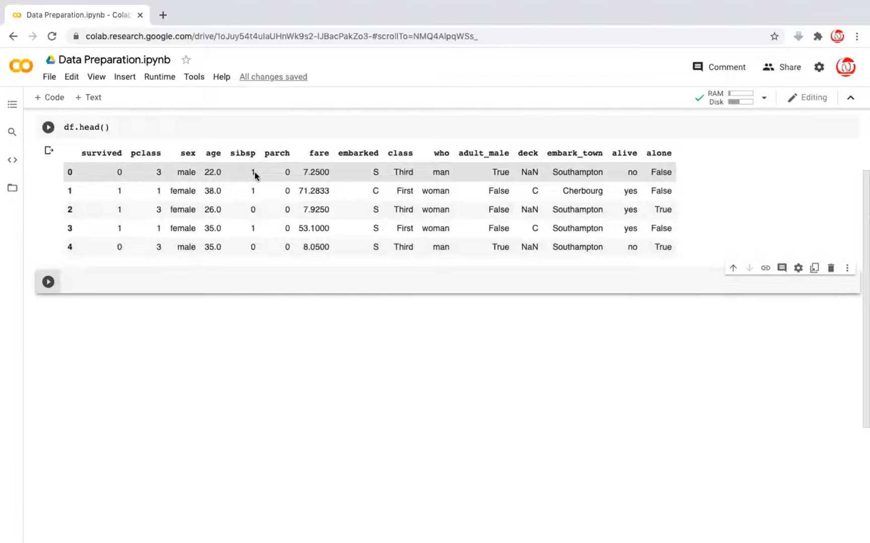
pyautogui.moveTo(665, 166)
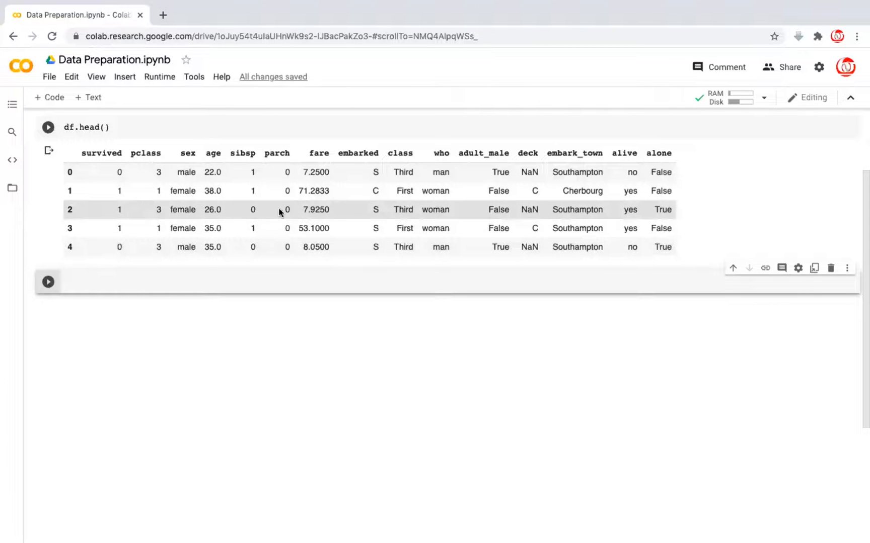
pyautogui.moveTo(654, 213)
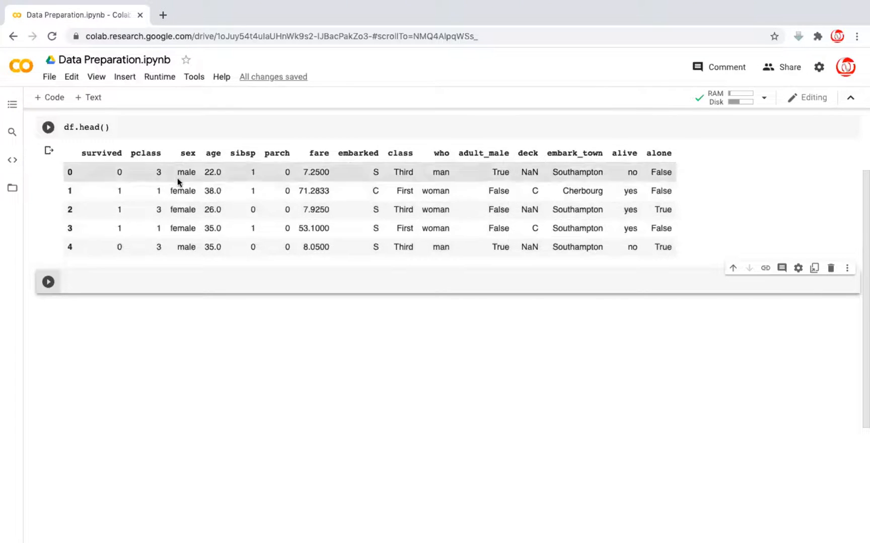
pyautogui.moveTo(666, 260)
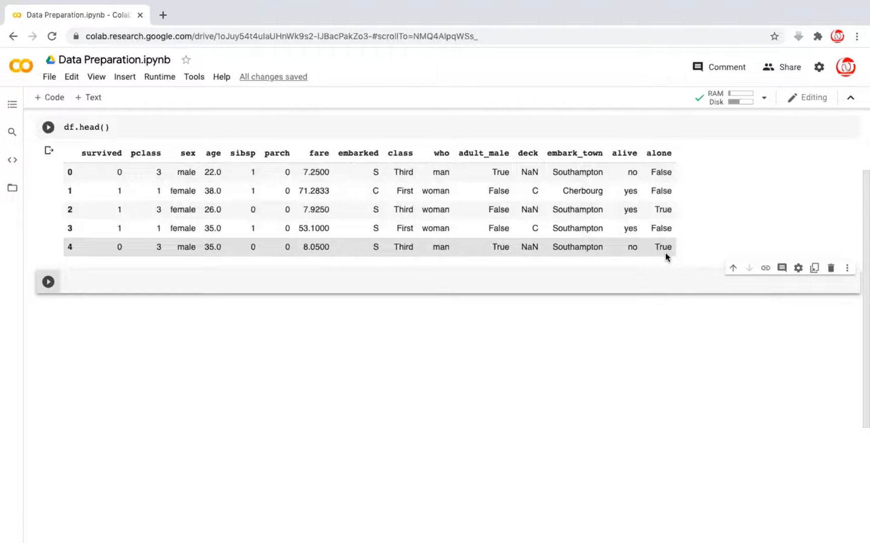
pyautogui.moveTo(674, 252)
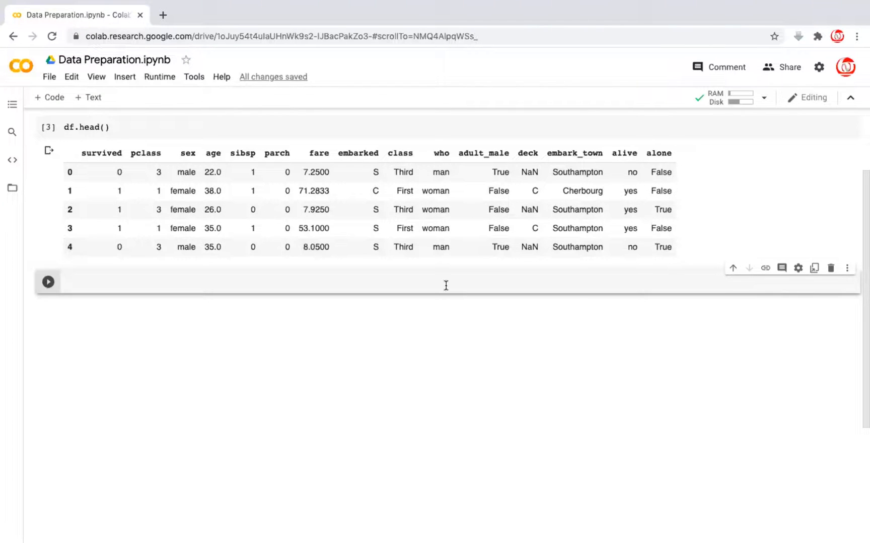
# List df.columns, then drop the columns from class to alone with axis = 1
pyautogui.write('df.columns')
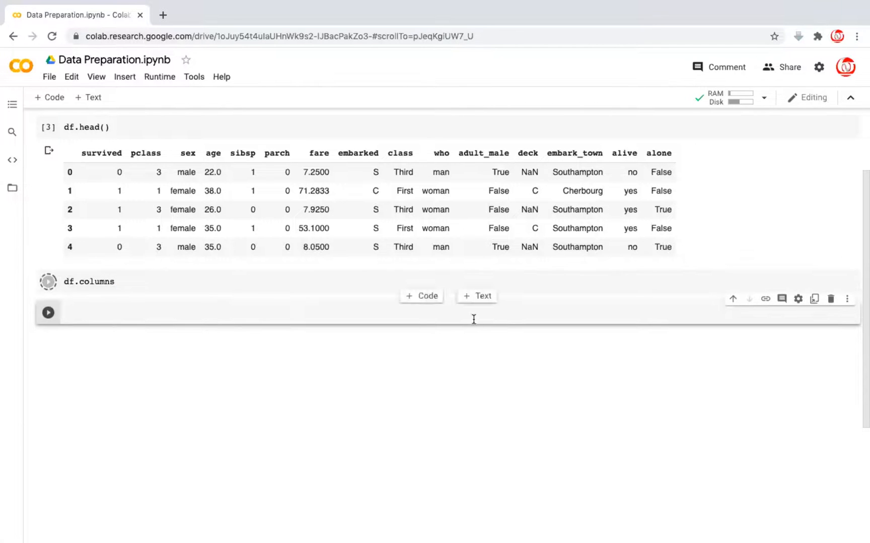
pyautogui.click(47, 281)
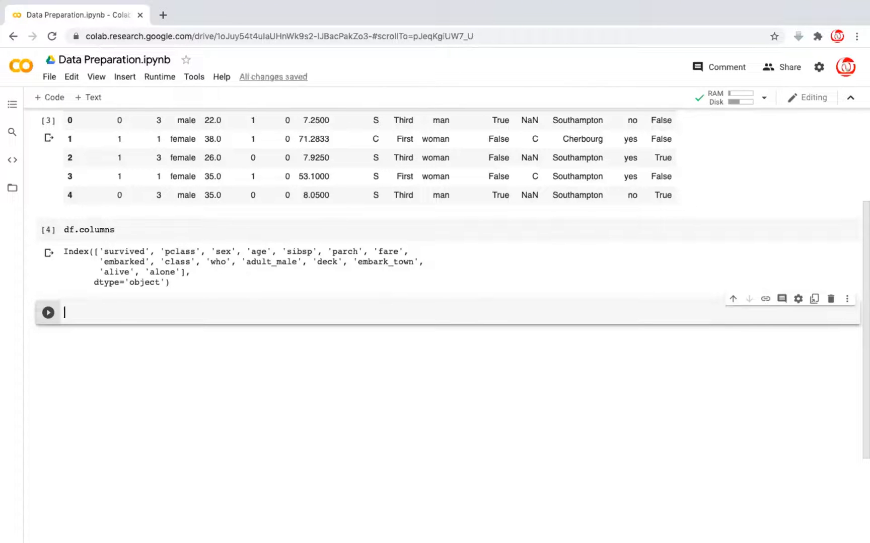
pyautogui.write('df = d')
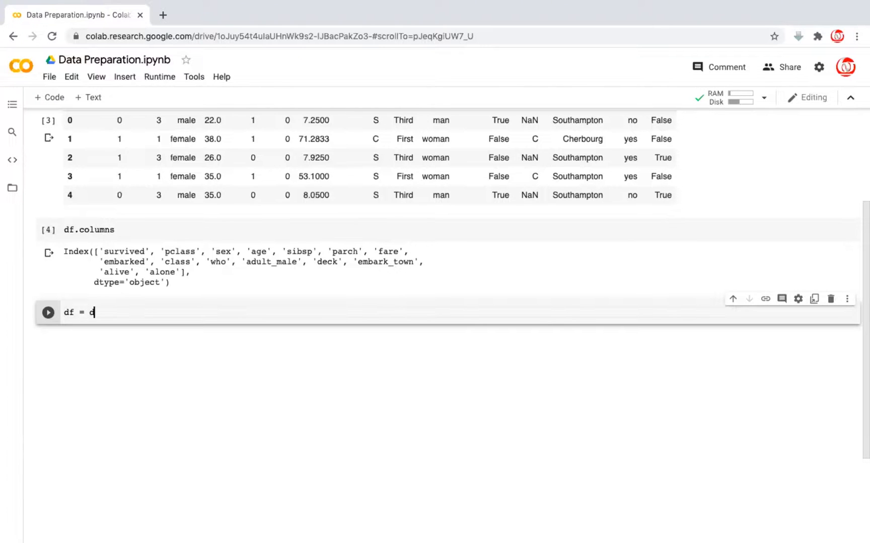
pyautogui.write('f.dro')
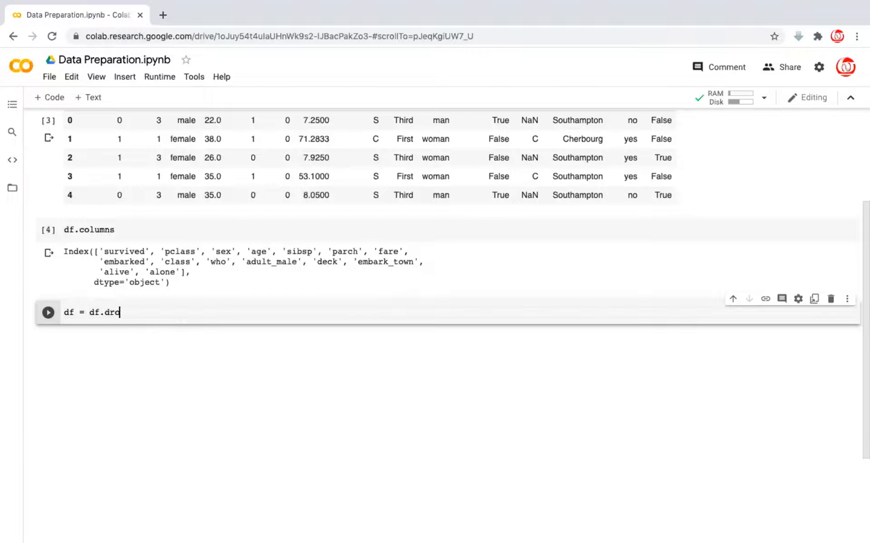
pyautogui.write('p([')
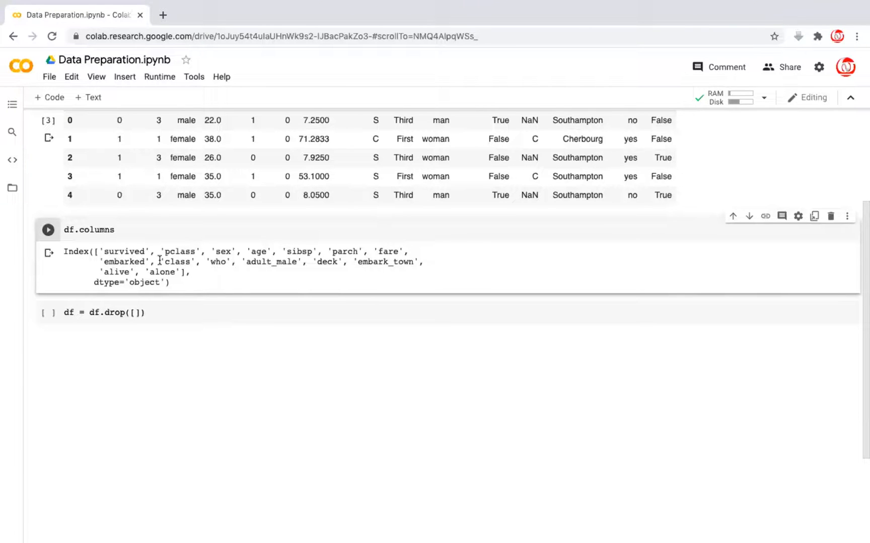
pyautogui.moveTo(160, 262); pyautogui.dragTo(180, 272)
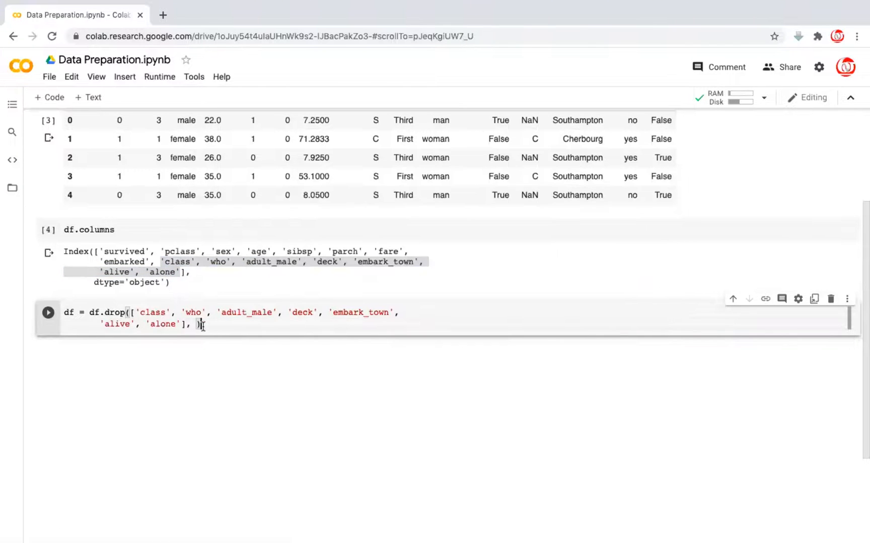
pyautogui.write('axis = 1')
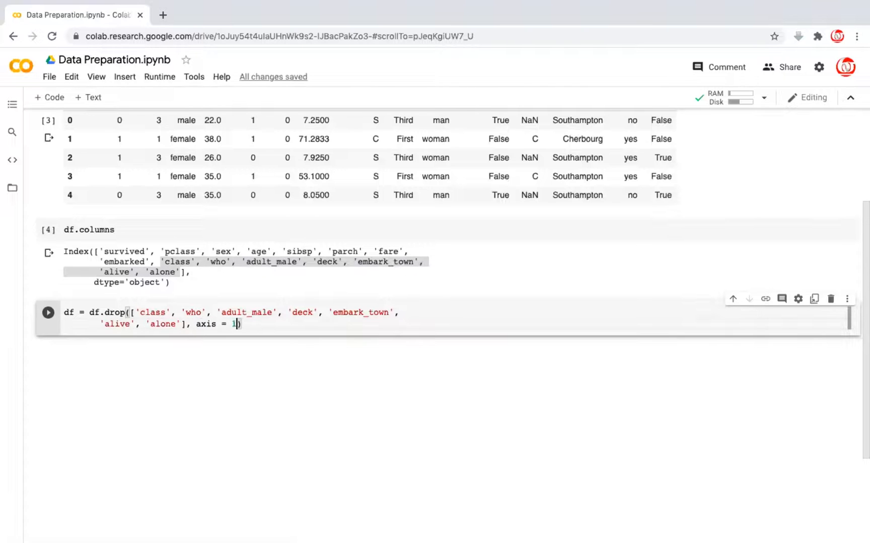
pyautogui.click(48, 312)
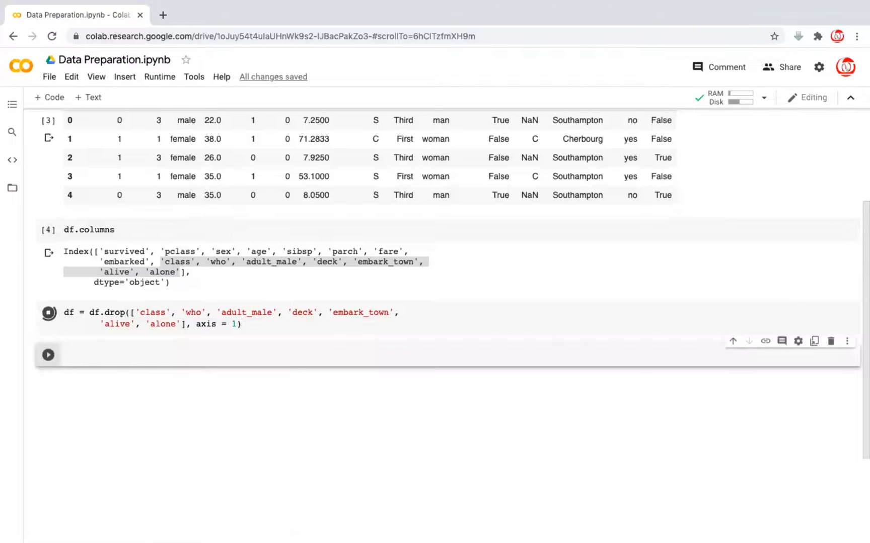
# Preview df.head() and confirm df.shape shows 891 rows and 8 columns
pyautogui.write('df.head(')
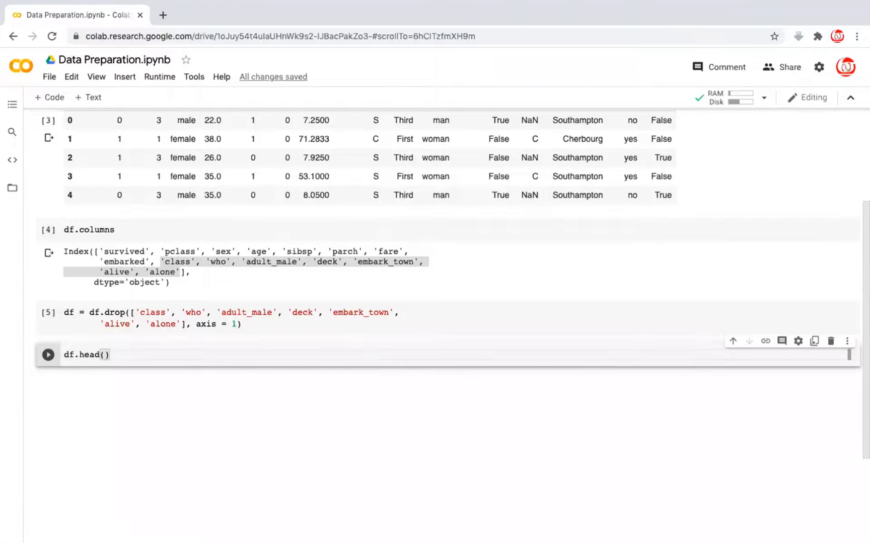
pyautogui.click(48, 356)
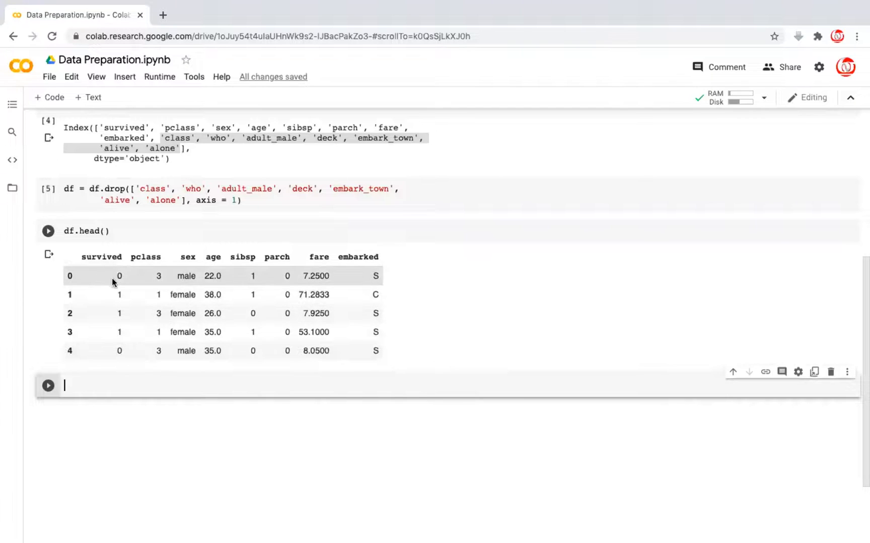
pyautogui.write('df.shape')
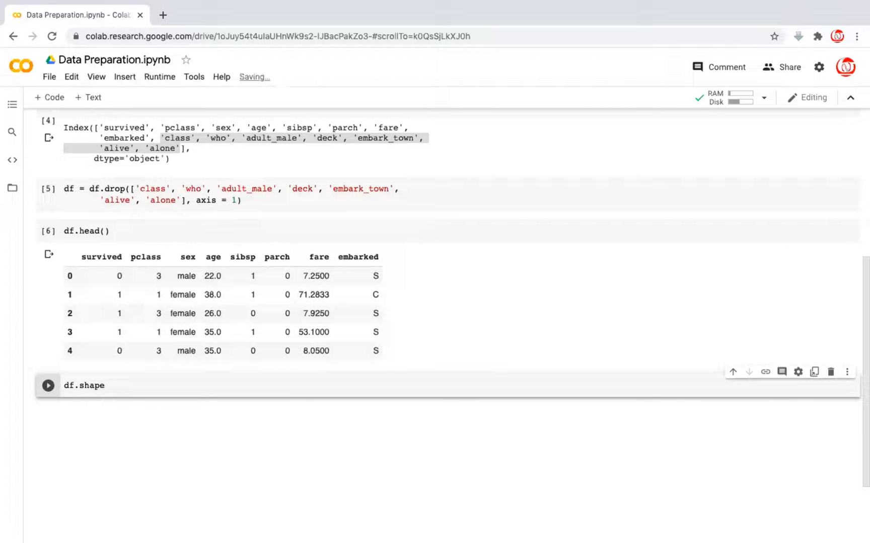
pyautogui.click(47, 385)
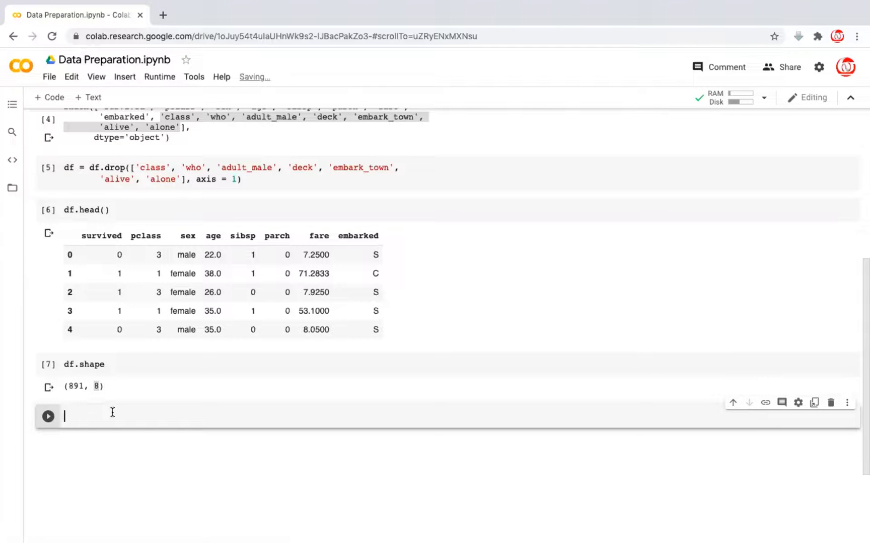
# Plot df.boxplot() on a plt.figure with figsize (12, 8)
pyautogui.write('plt.fi')
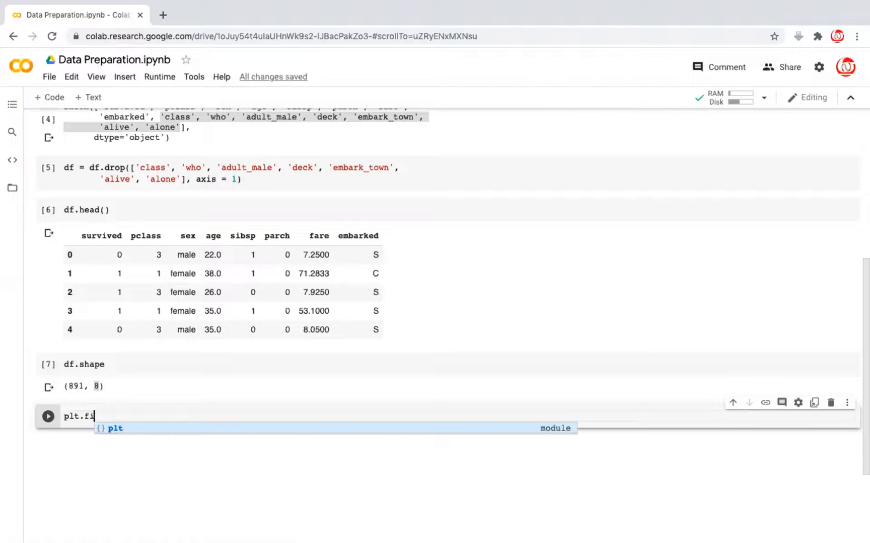
pyautogui.write('gure(figsize=()')
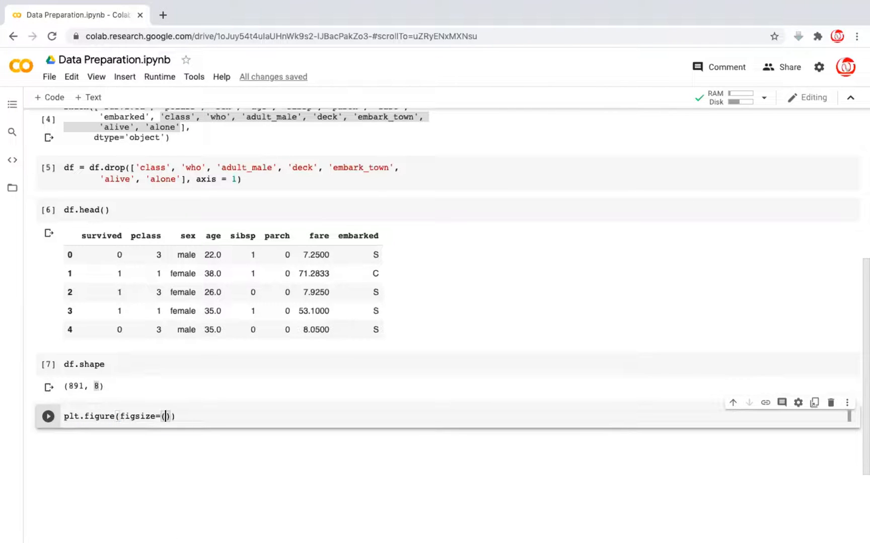
pyautogui.write('12, 8')
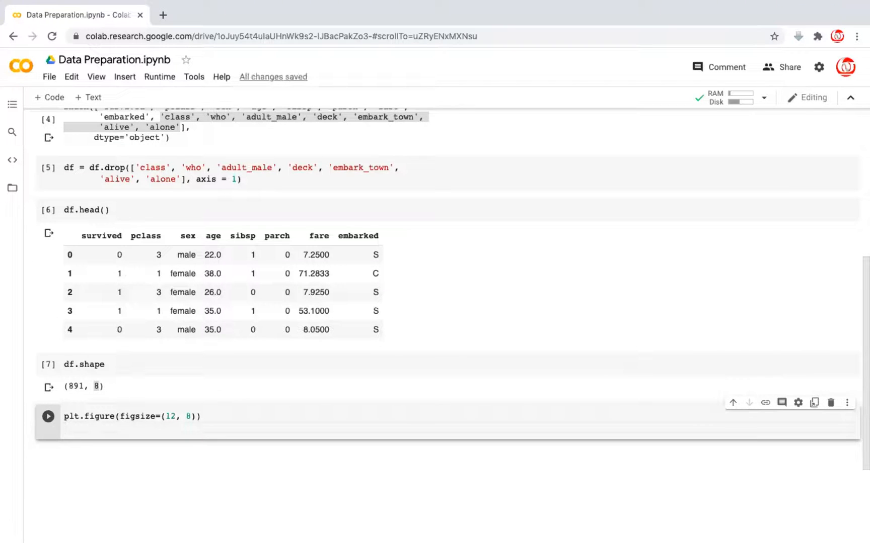
pyautogui.write('df.boxplot')
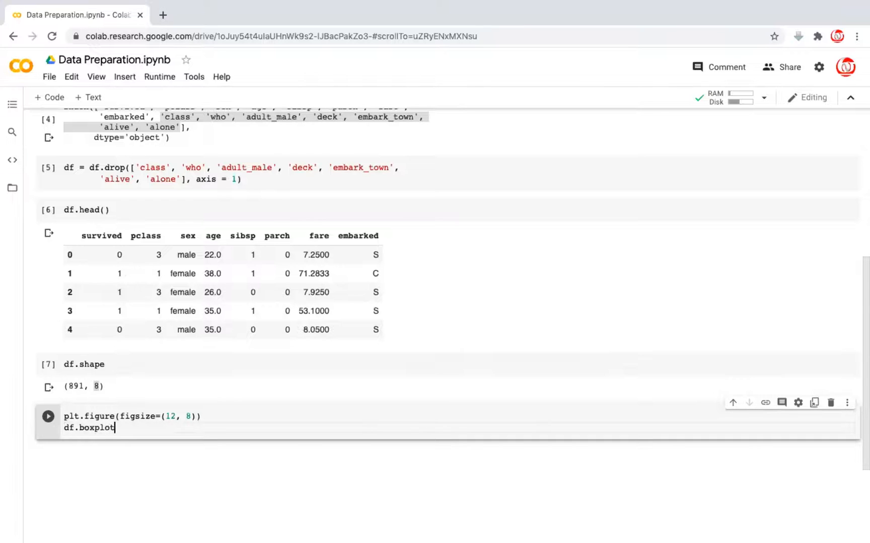
pyautogui.write('()')
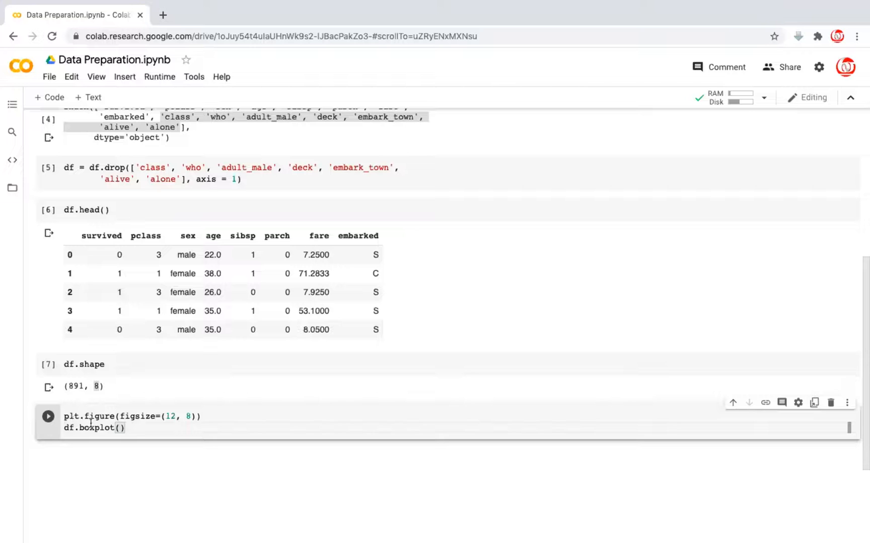
pyautogui.click(126, 428)
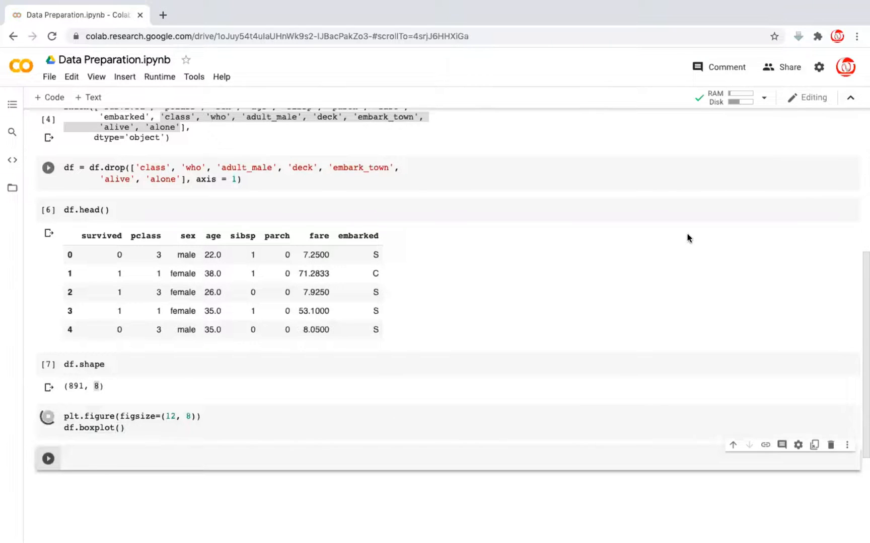
# Append plt.show() so no axes-object text appears above the plot
pyautogui.click(47, 417)
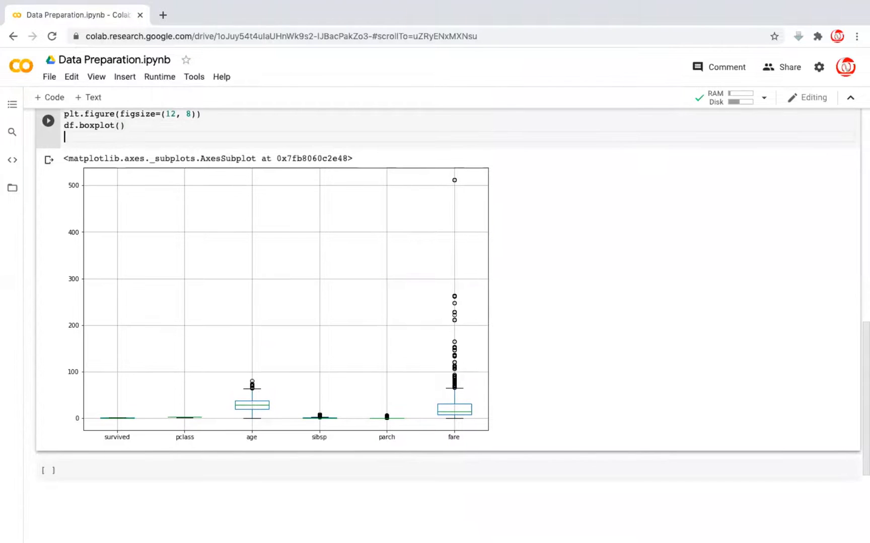
pyautogui.write('plt.show')
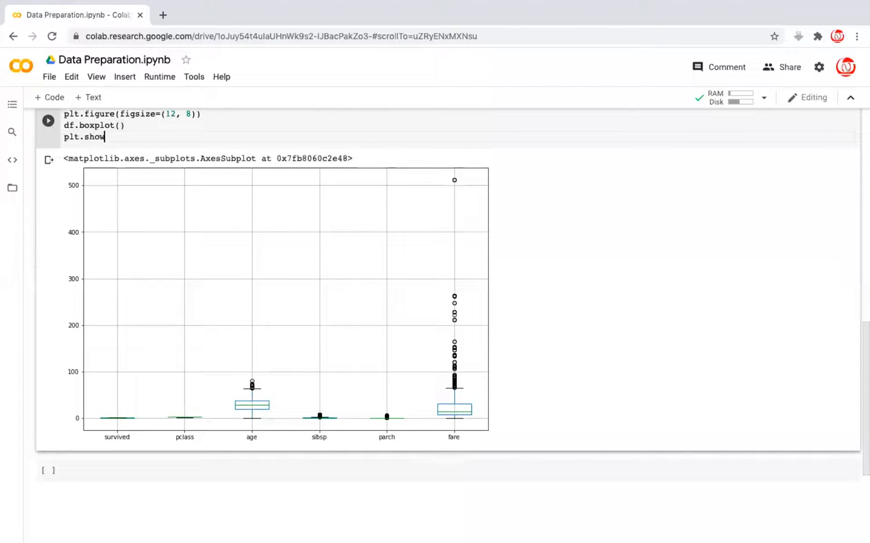
pyautogui.write('()')
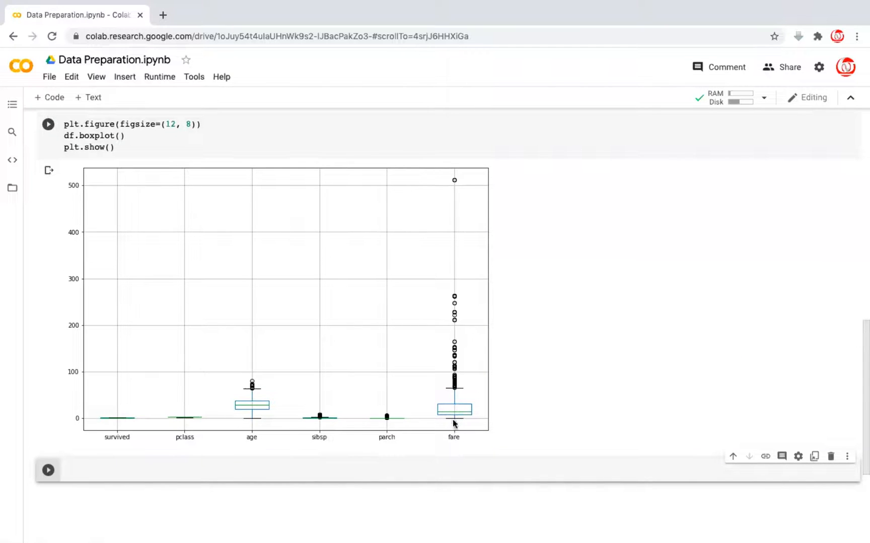
pyautogui.moveTo(454, 421)
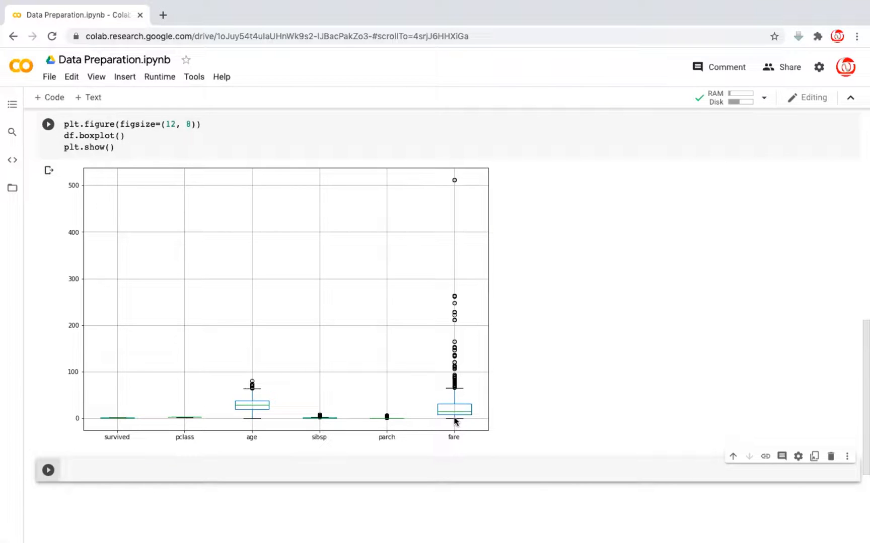
pyautogui.click(222, 470)
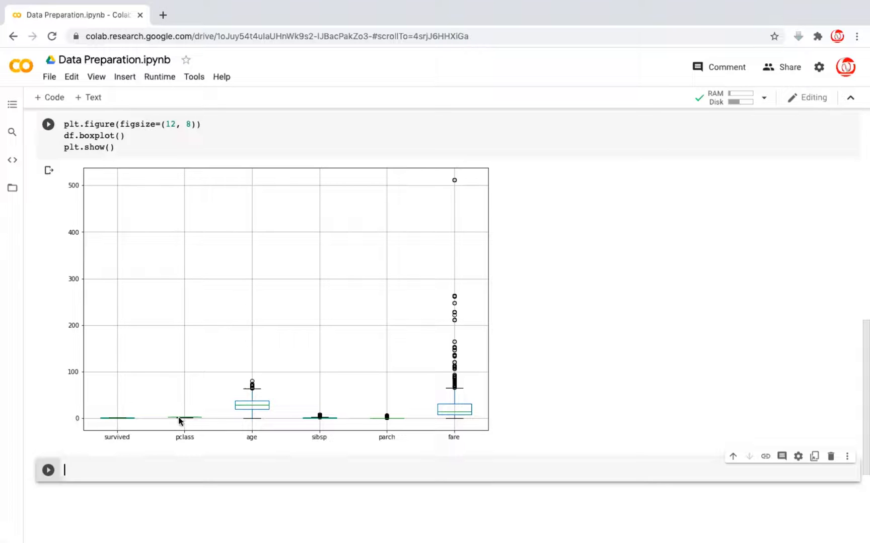
pyautogui.moveTo(475, 415)
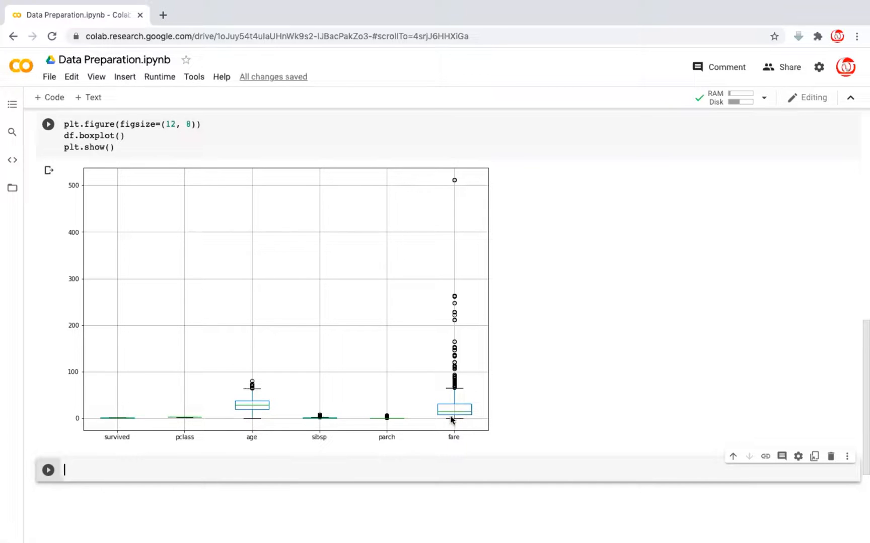
pyautogui.moveTo(465, 422)
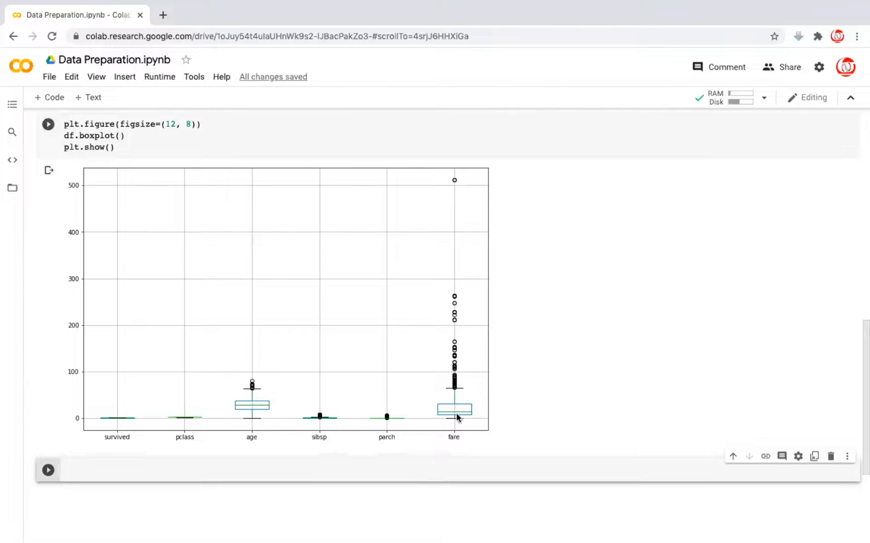
pyautogui.moveTo(455, 384)
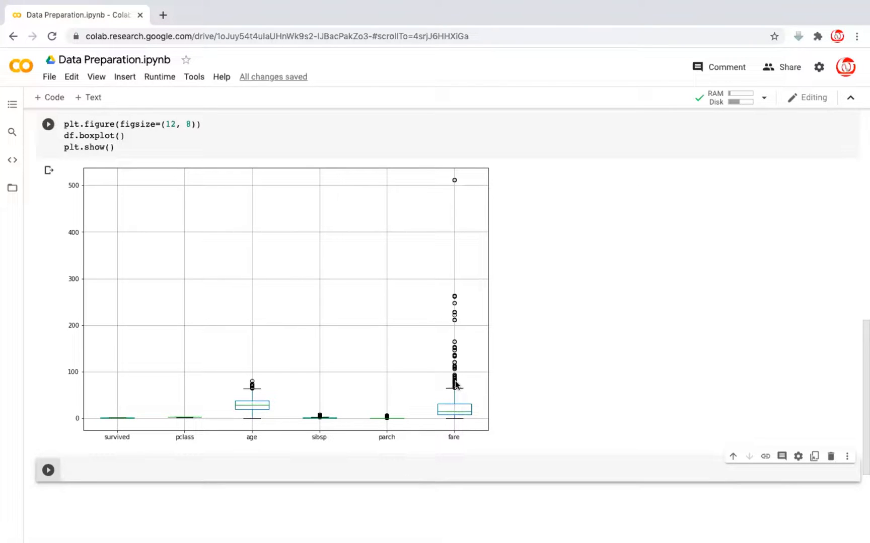
pyautogui.moveTo(456, 390)
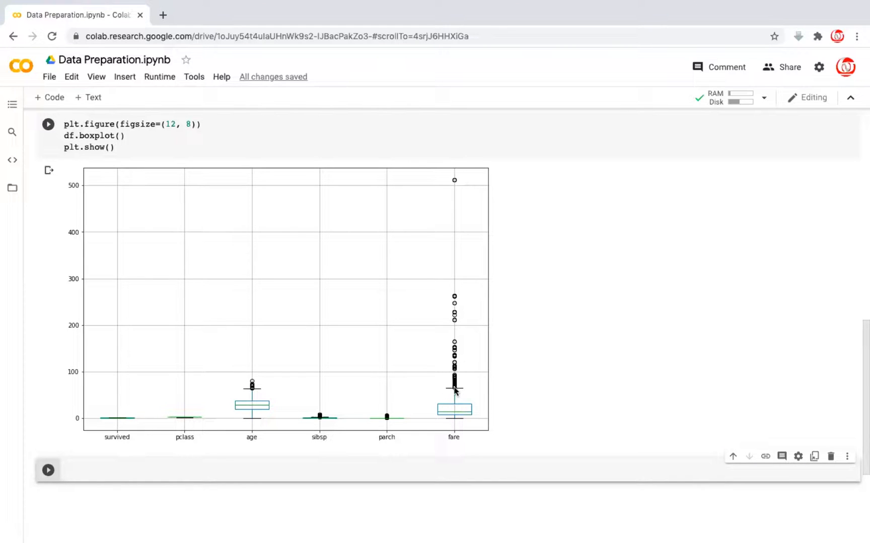
pyautogui.moveTo(387, 426)
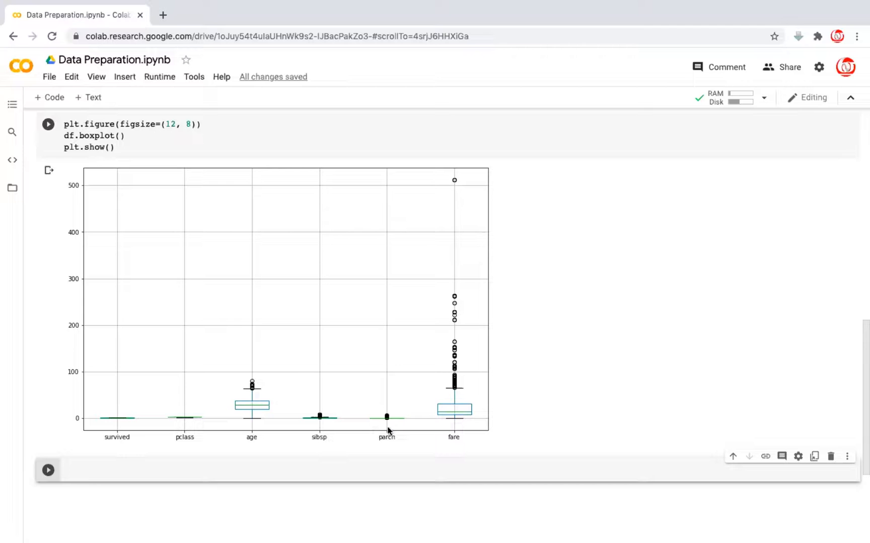
pyautogui.moveTo(343, 420)
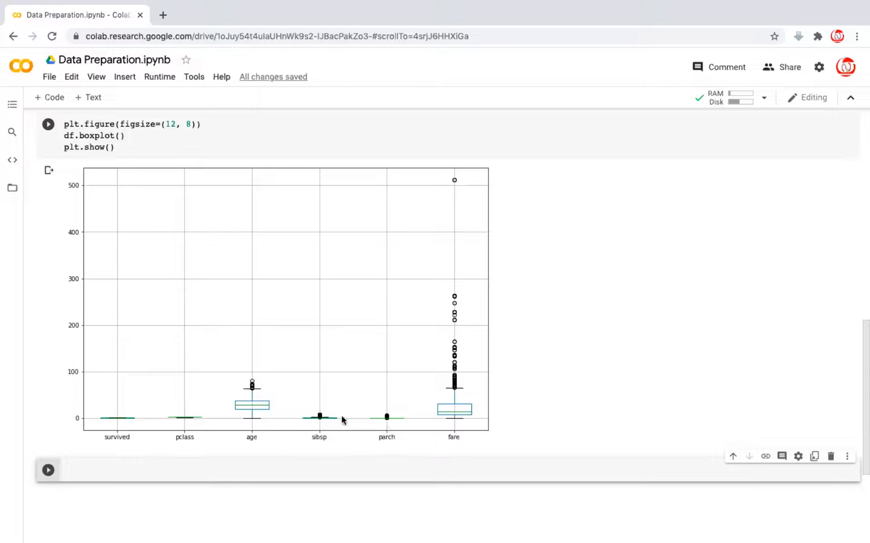
pyautogui.moveTo(324, 427)
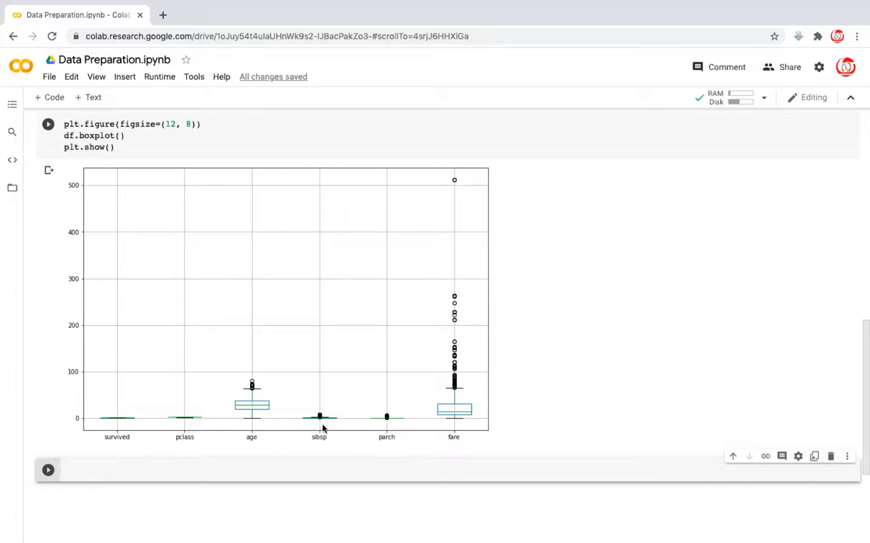
pyautogui.moveTo(472, 405)
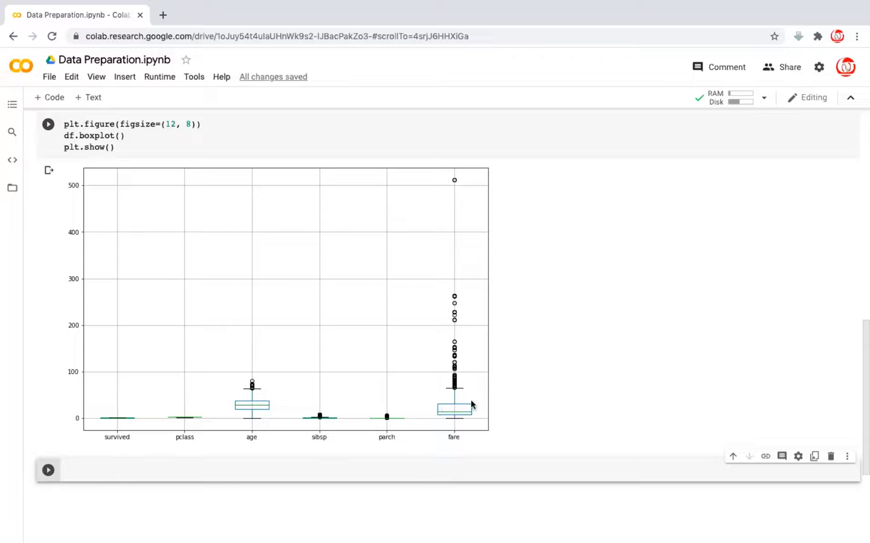
pyautogui.moveTo(455, 398)
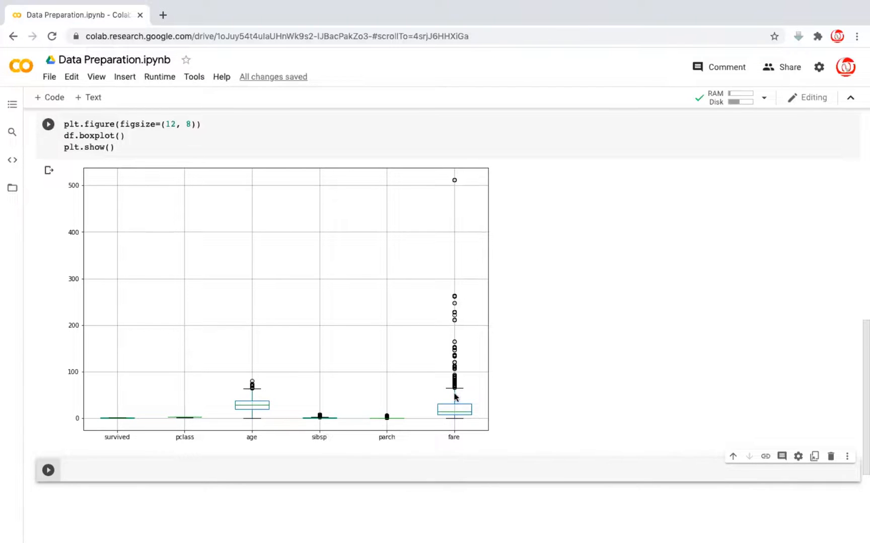
pyautogui.scroll(-3)
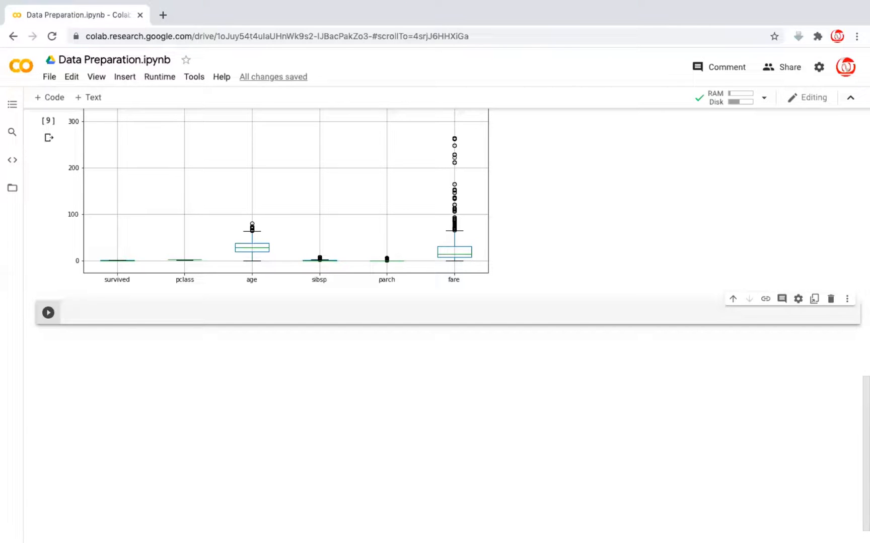
# Define outlier_limits(col) computing Q3, Q1 via np.nanpercentile(col, [75, 25])
pyautogui.write('def')
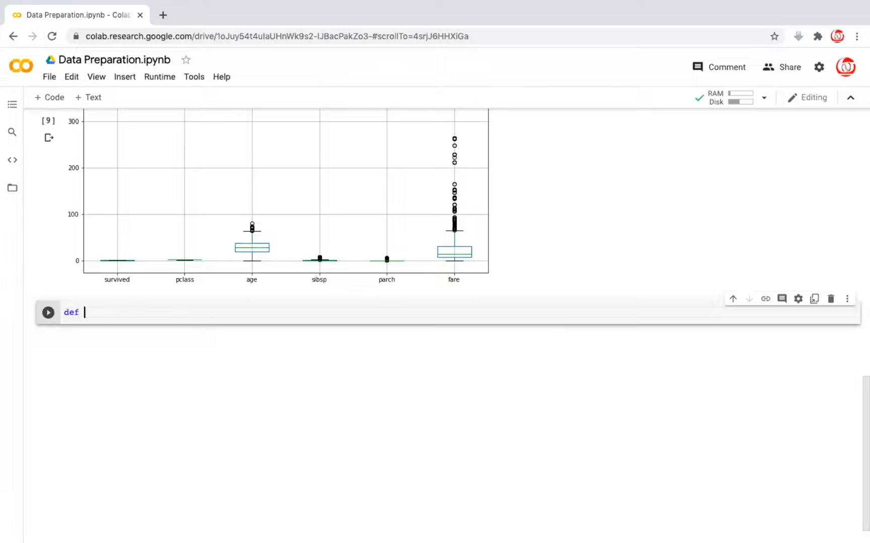
pyautogui.write('outlier_l')
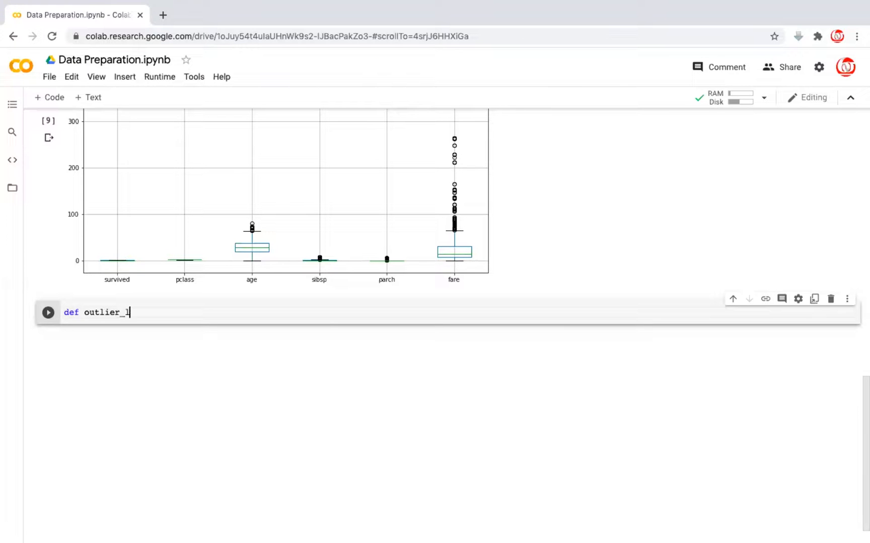
pyautogui.write('imits(')
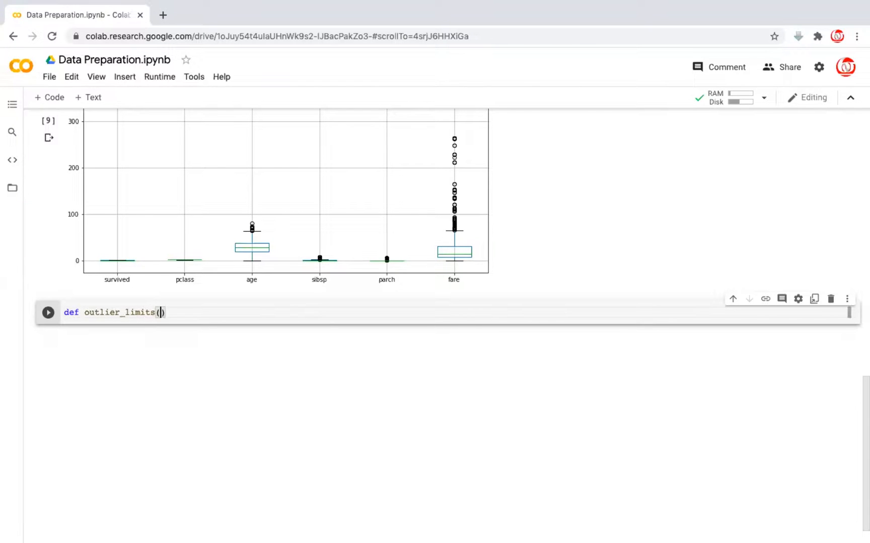
pyautogui.write('col):')
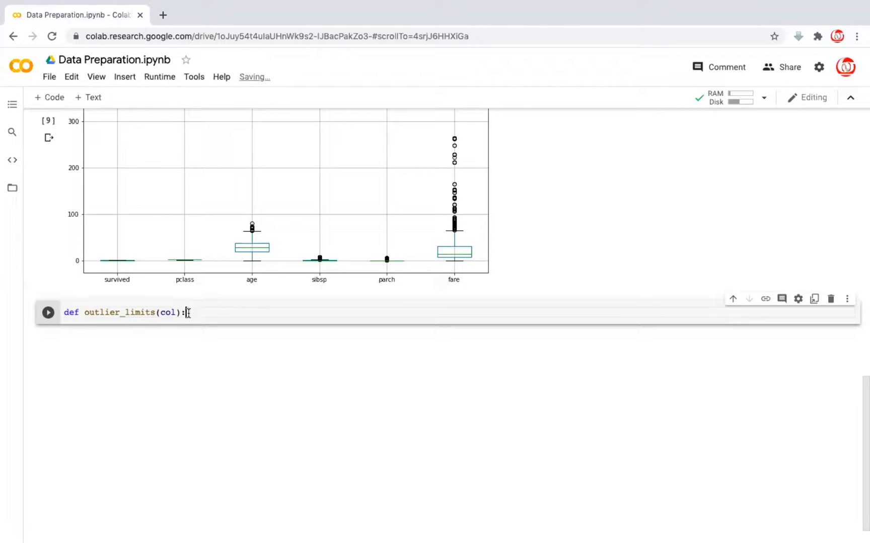
pyautogui.press('enter')
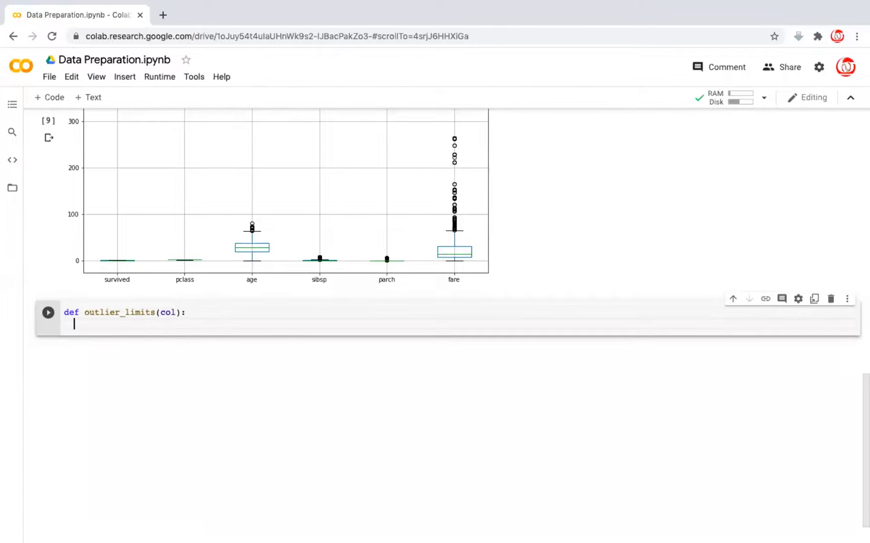
pyautogui.write('Q3,')
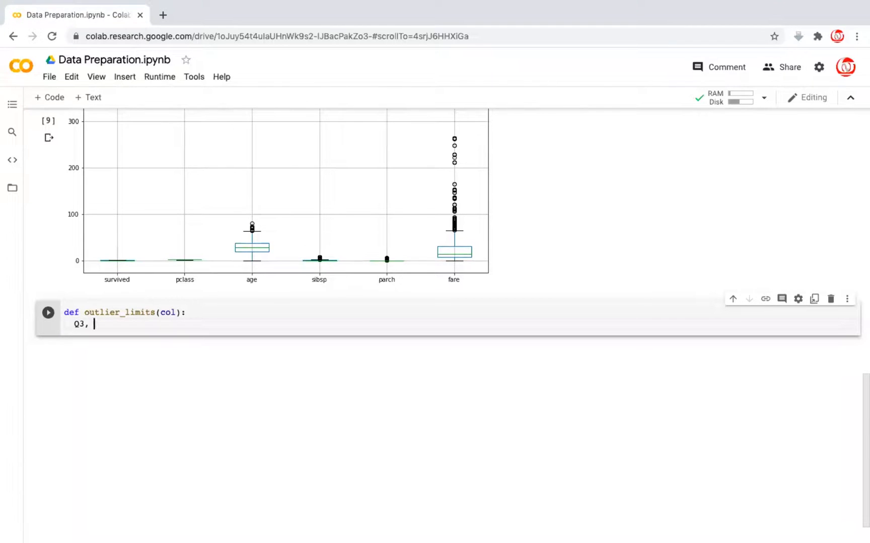
pyautogui.write('Q1 =')
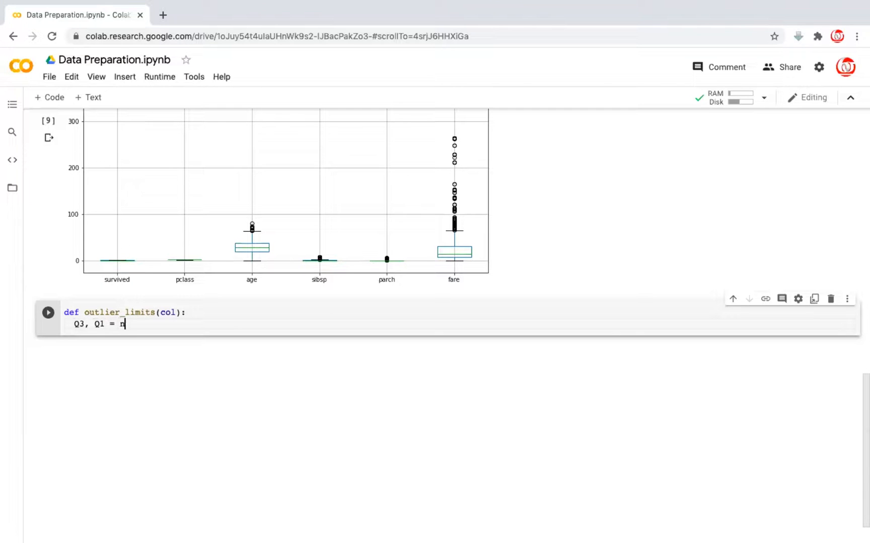
pyautogui.write('np.na')
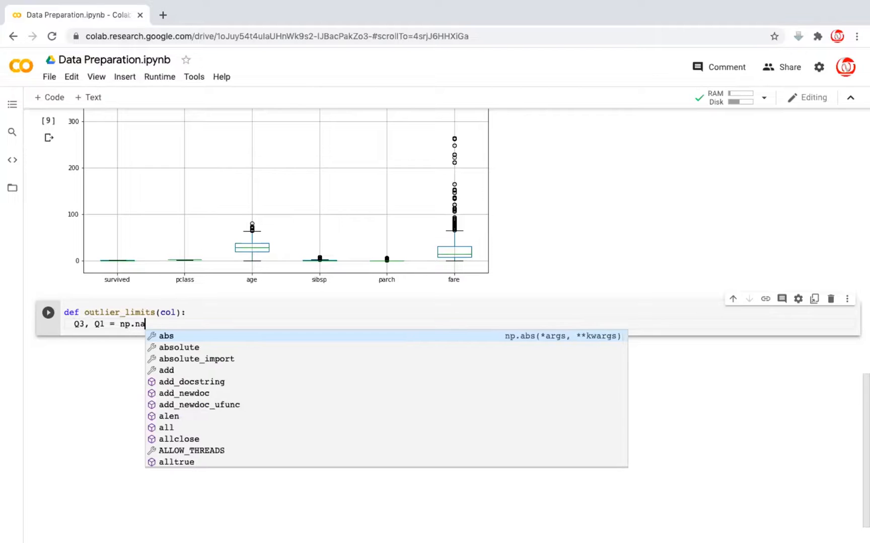
pyautogui.write('n')
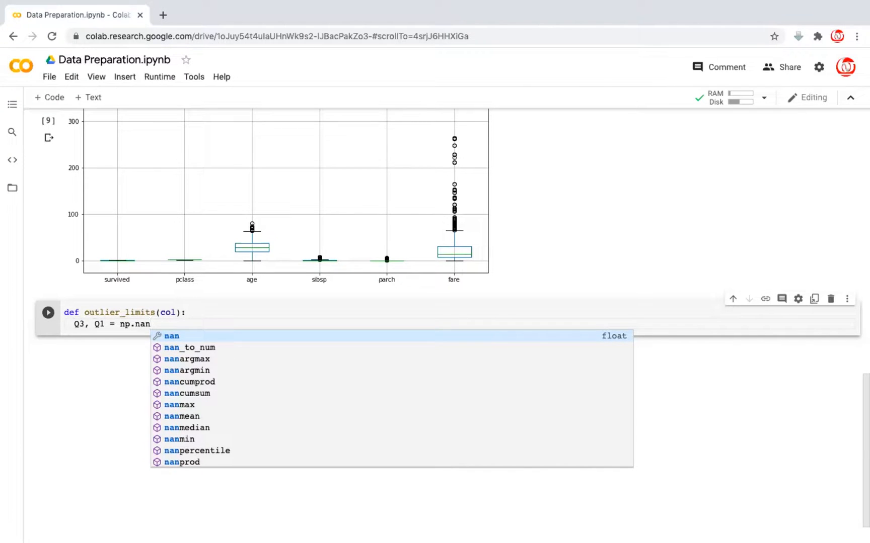
pyautogui.write('percentile(co')
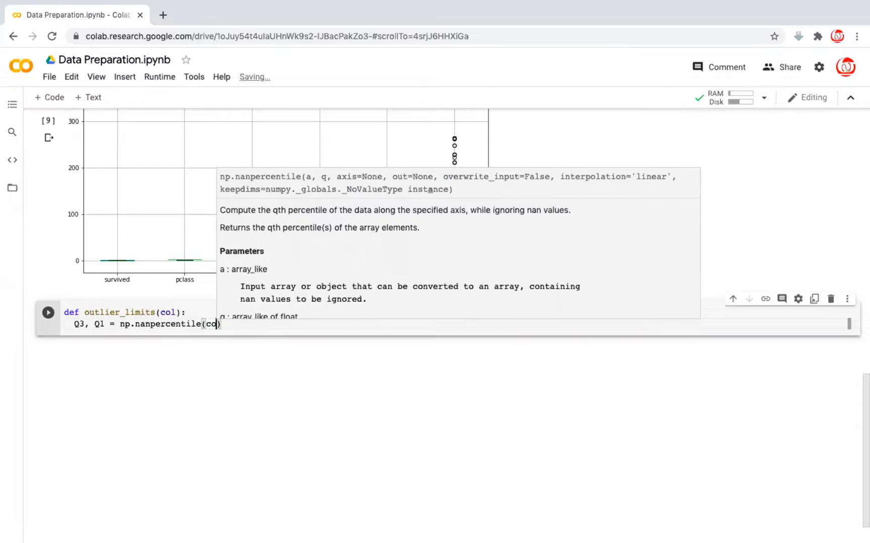
pyautogui.write('l')
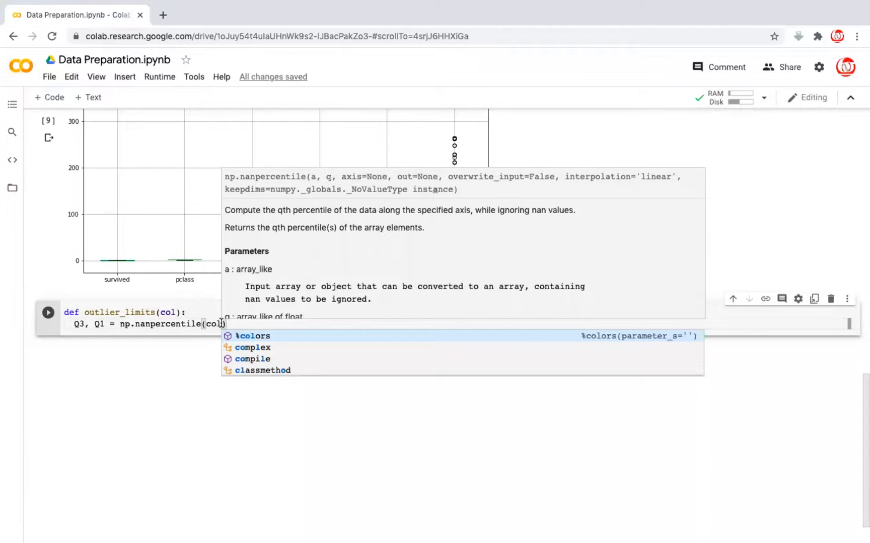
pyautogui.press('Backspace')
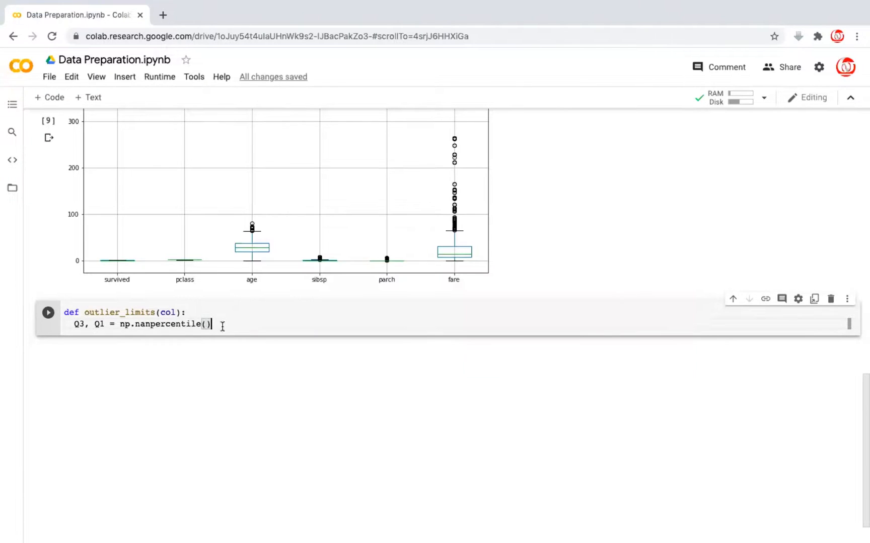
pyautogui.write('col,')
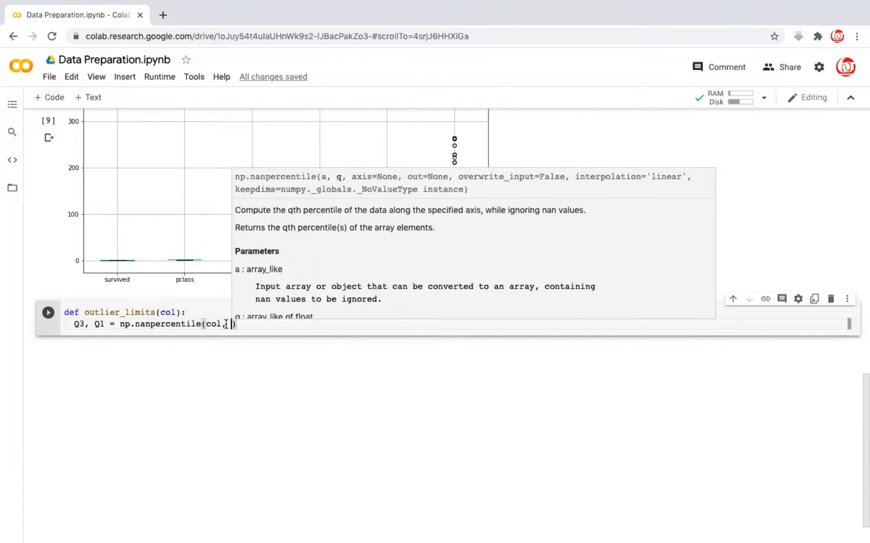
pyautogui.write('[75, 25]')
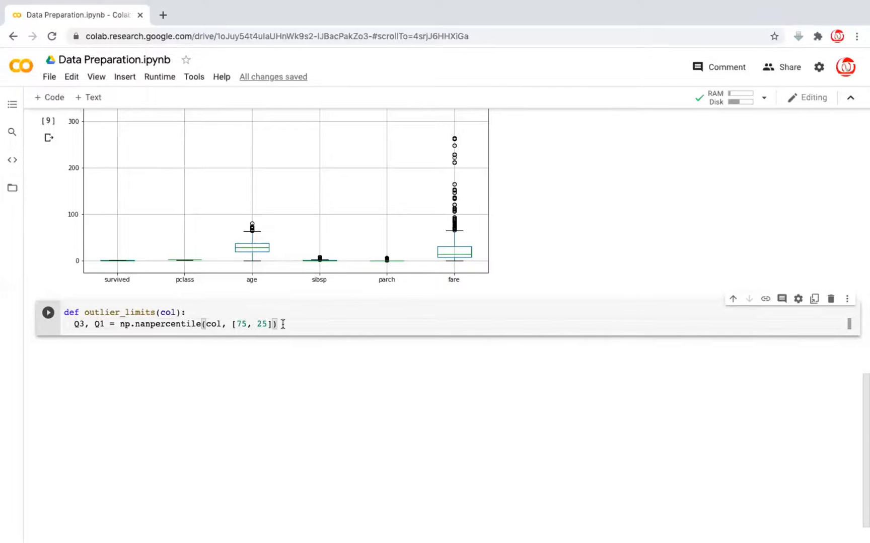
# Compute IQR = Q3 - Q1, UL and LL at 1.5*IQR, and return UL, LL
pyautogui.press('enter')
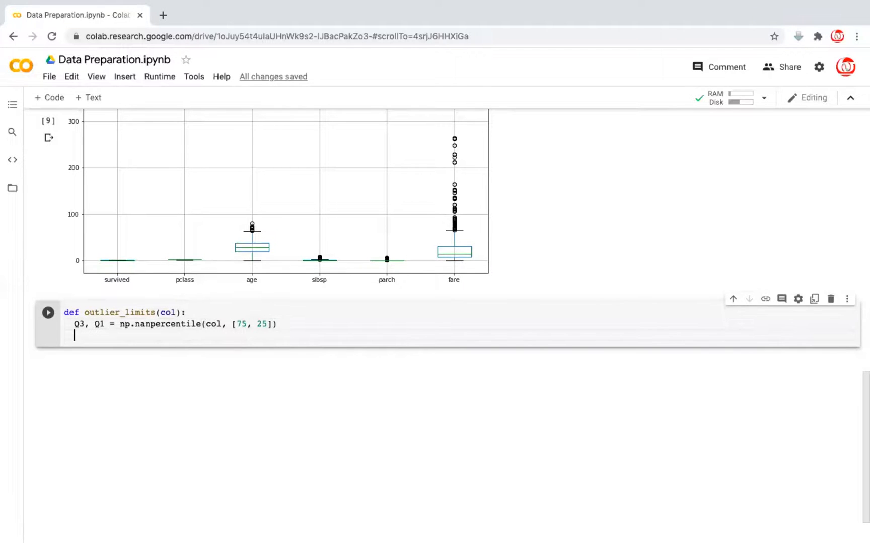
pyautogui.write('IQR =')
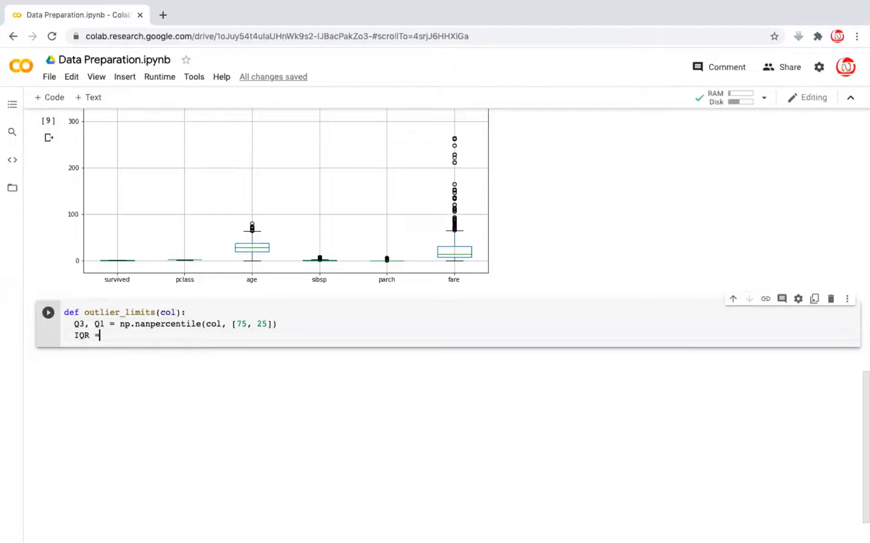
pyautogui.write('Q3')
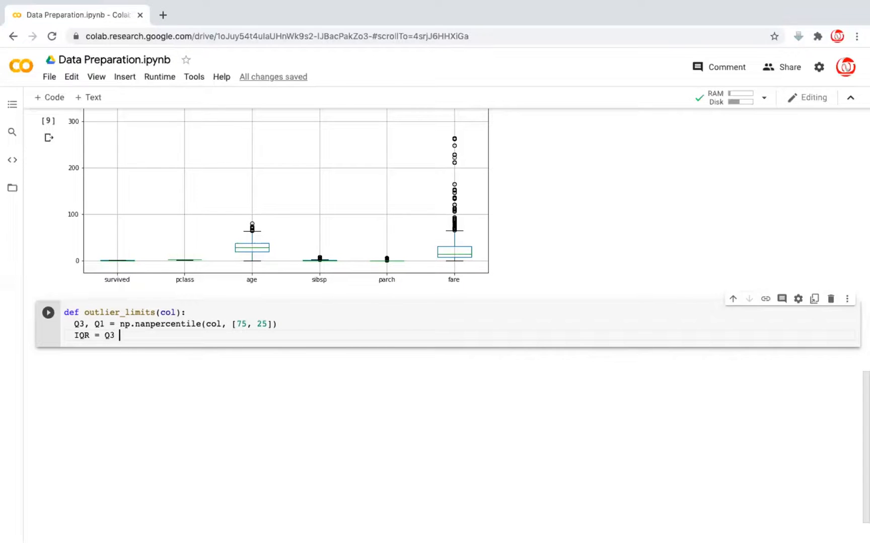
pyautogui.write('-')
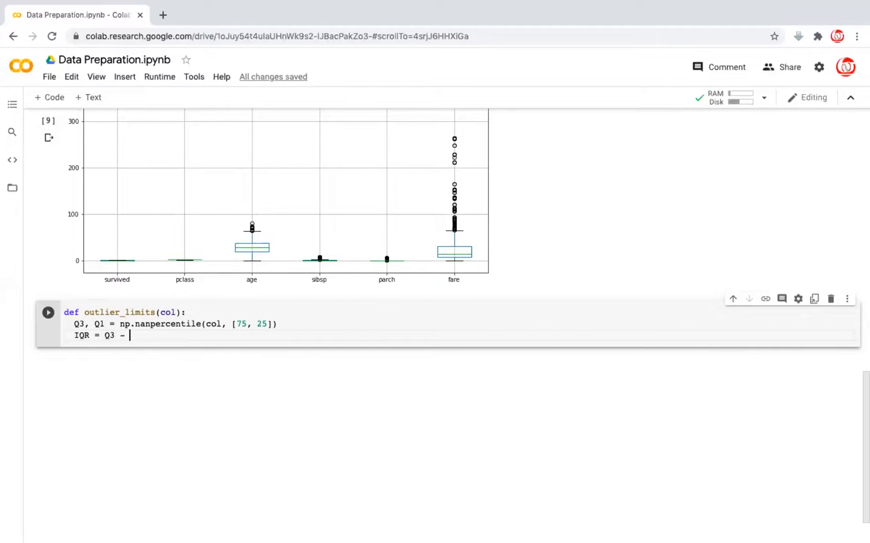
pyautogui.write('Q1')
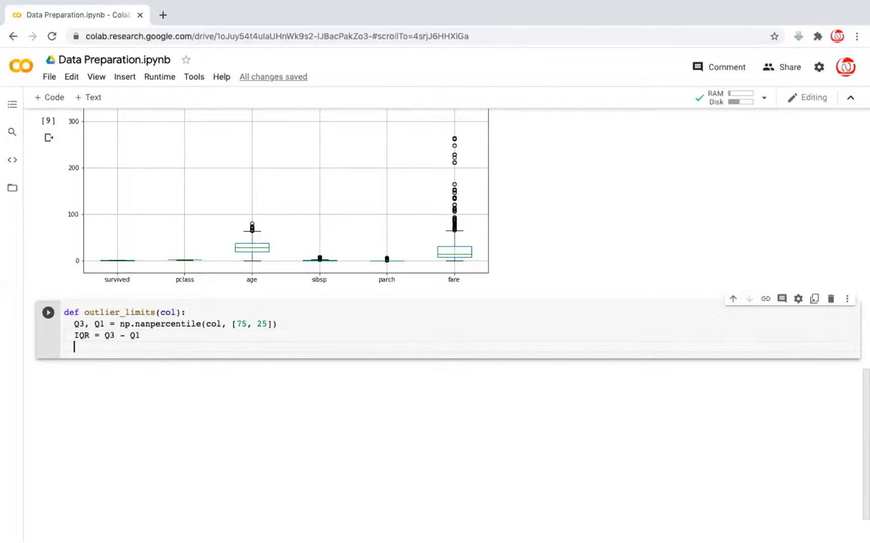
pyautogui.write('UL =')
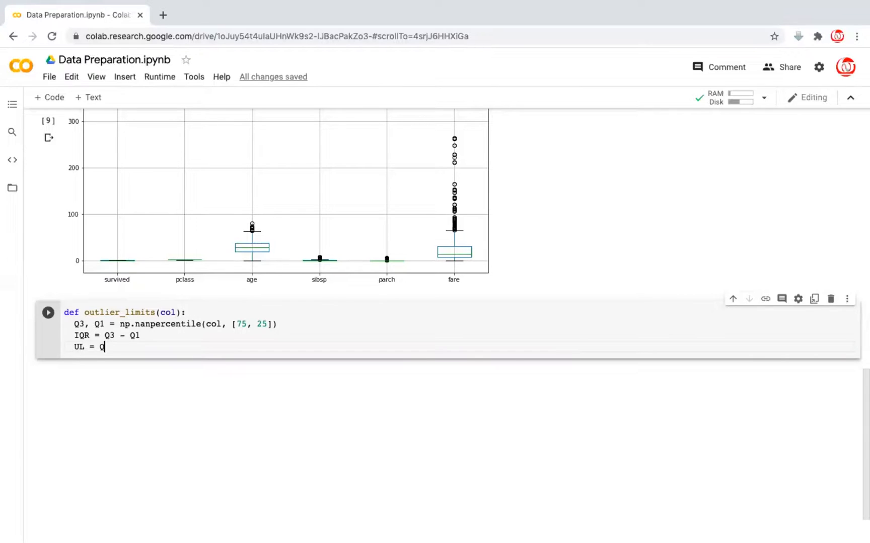
pyautogui.write('Q3 +')
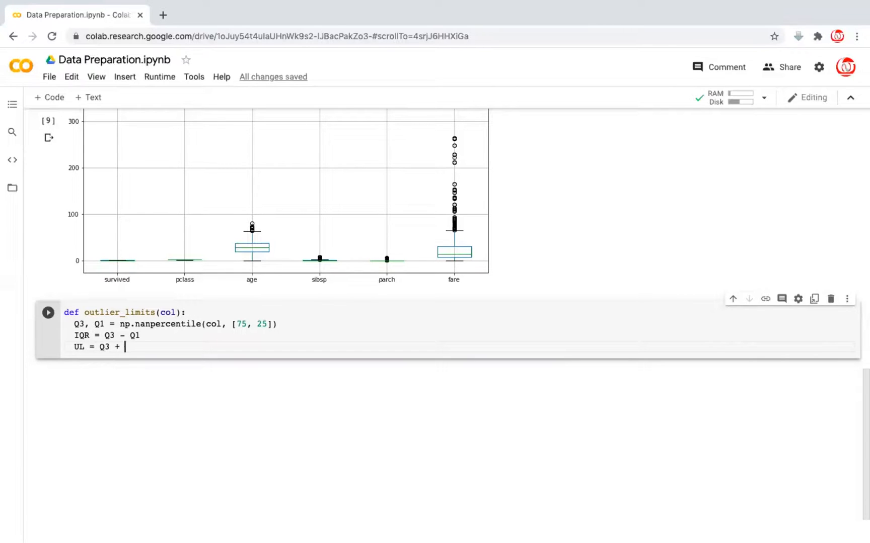
pyautogui.write('1.5*')
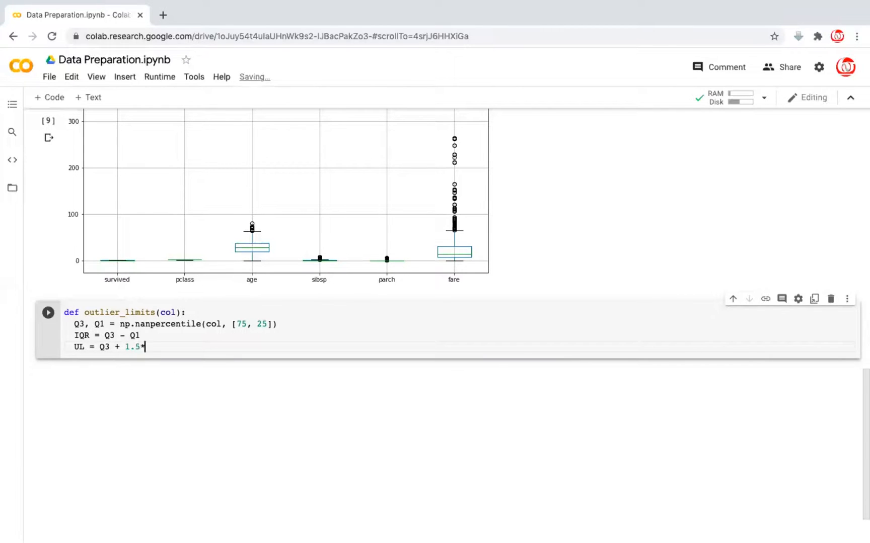
pyautogui.write('IQR')
pyautogui.write('LL = Q3')
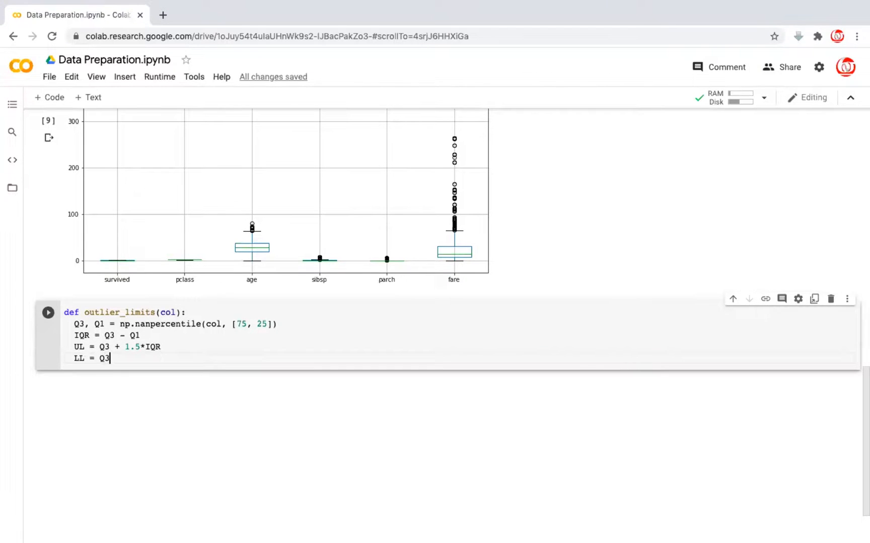
pyautogui.write('1')
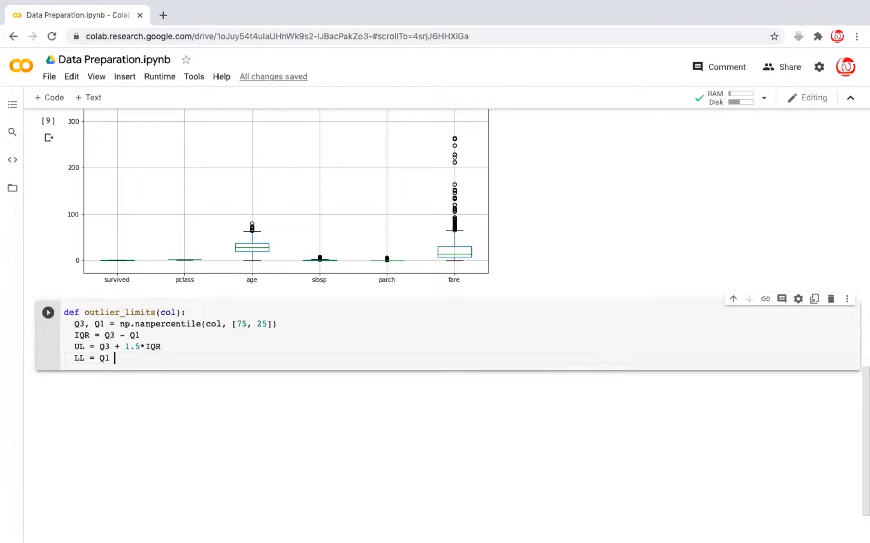
pyautogui.write('- 1.5*')
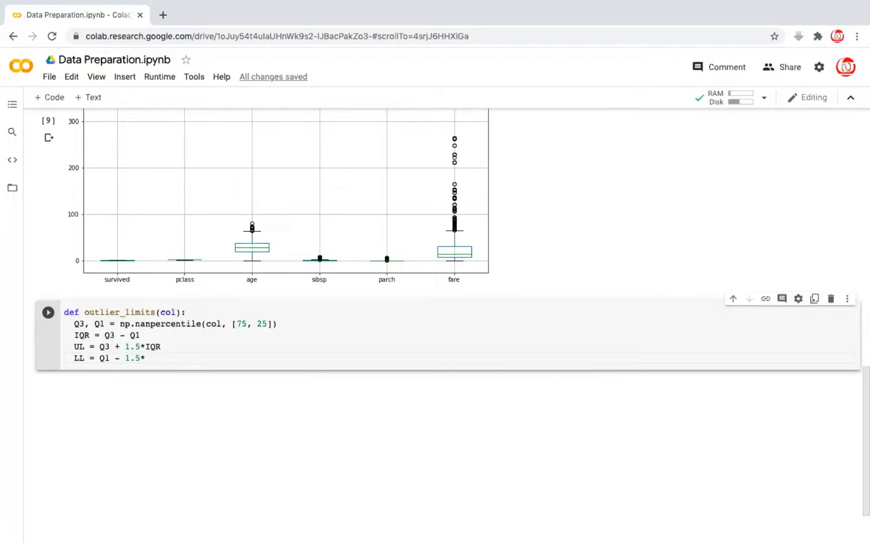
pyautogui.write('IQR')
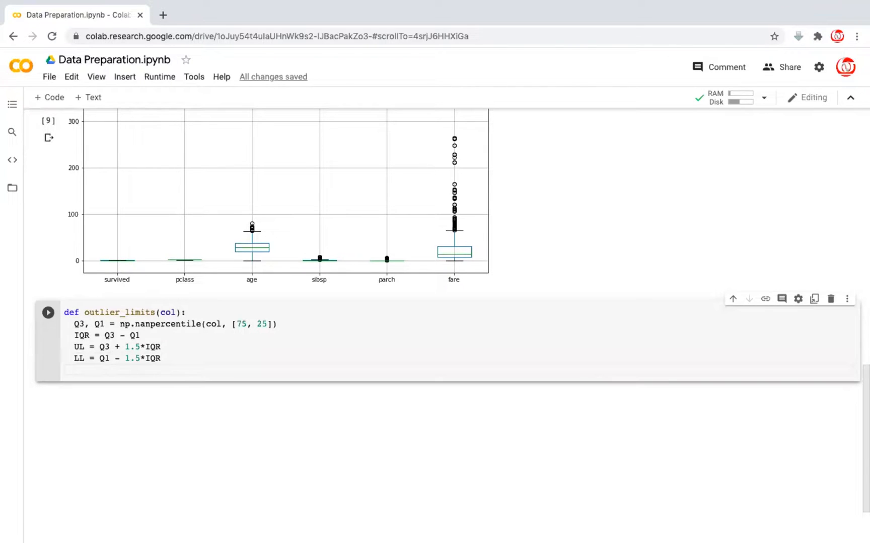
pyautogui.write('return UL')
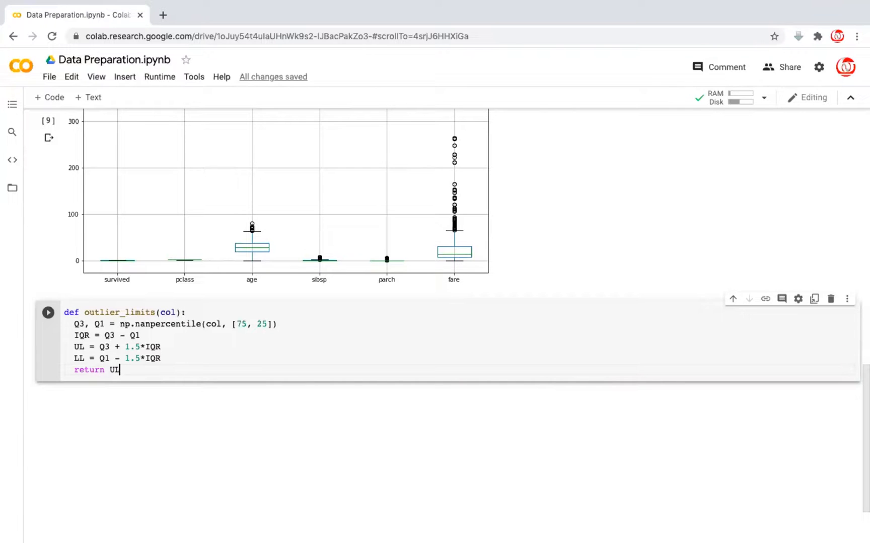
pyautogui.write(', LL')
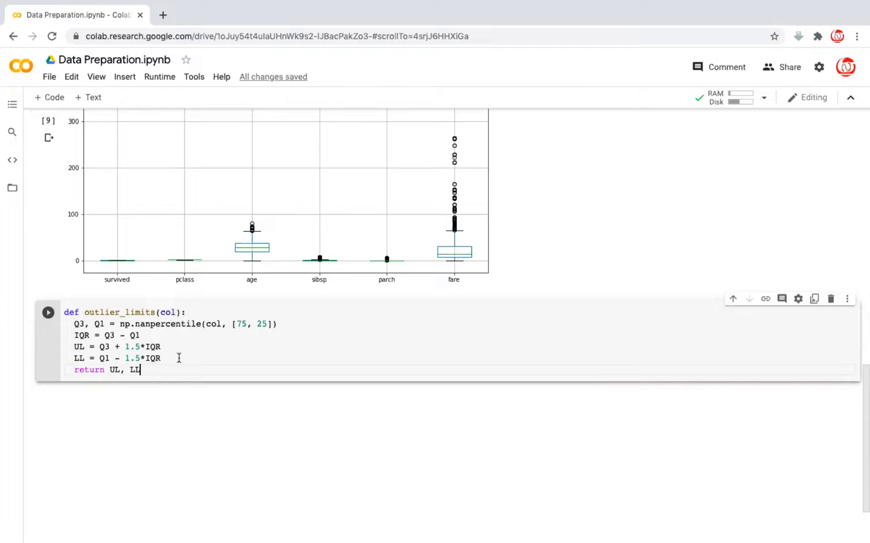
pyautogui.moveTo(165, 327)
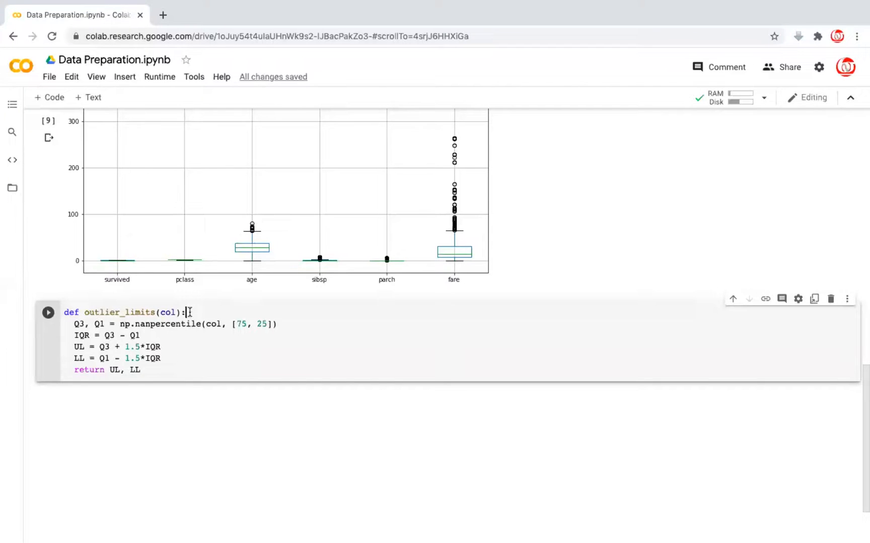
pyautogui.doubleClick(170, 312)
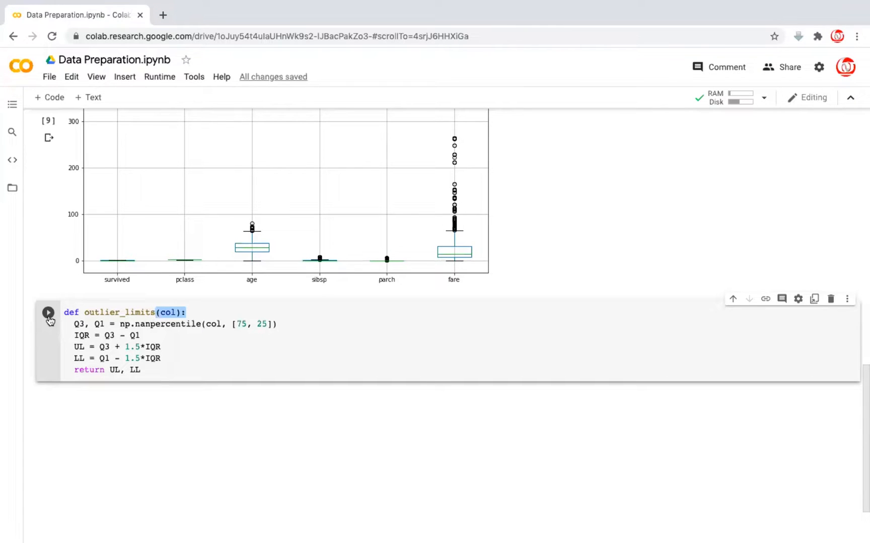
# Run the outlier_limits cell and start a for loop over df.columns
pyautogui.click(48, 312)
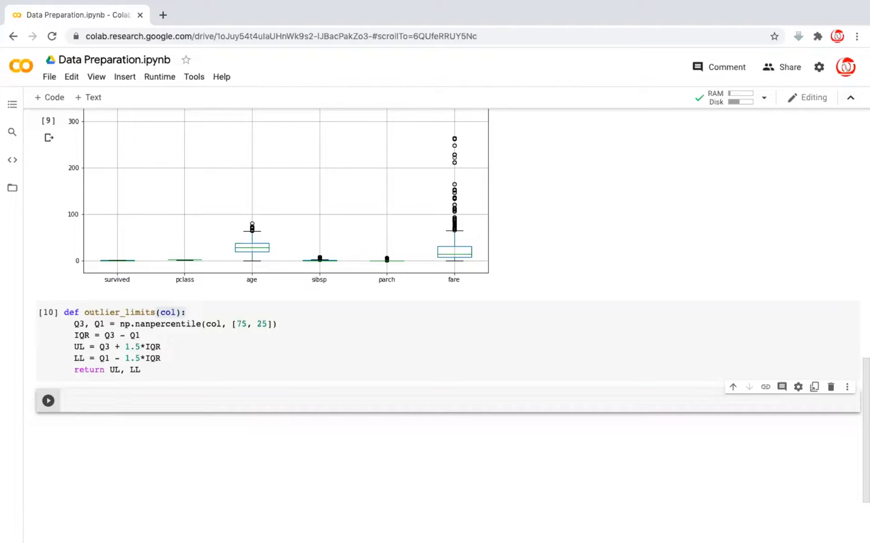
pyautogui.write('for')
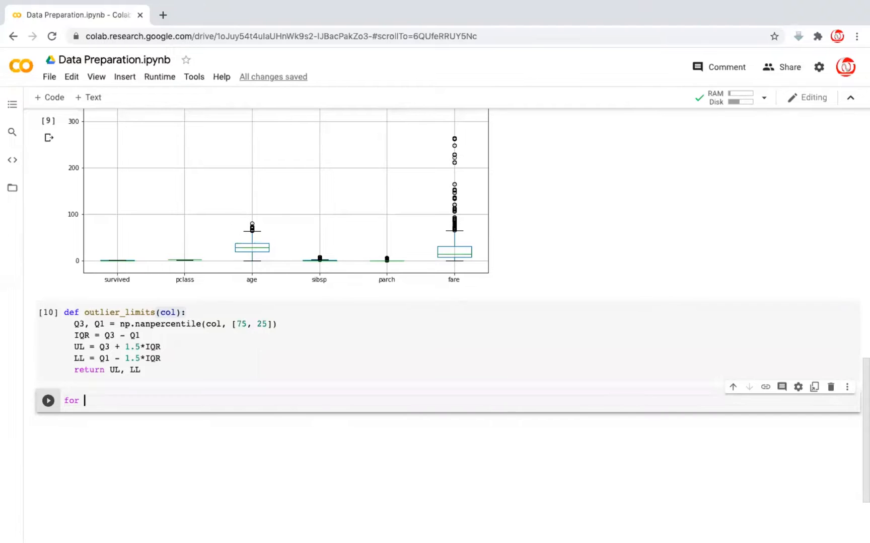
pyautogui.write('column in')
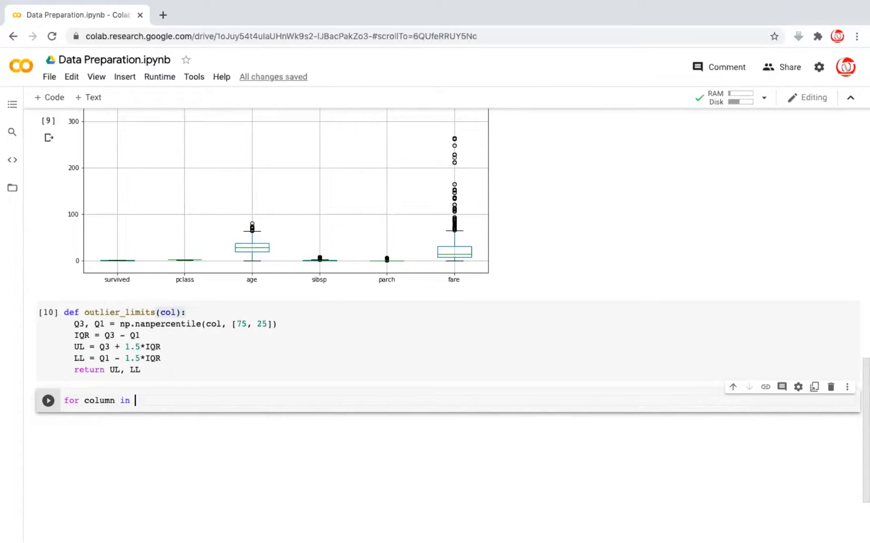
pyautogui.write('df.colum')
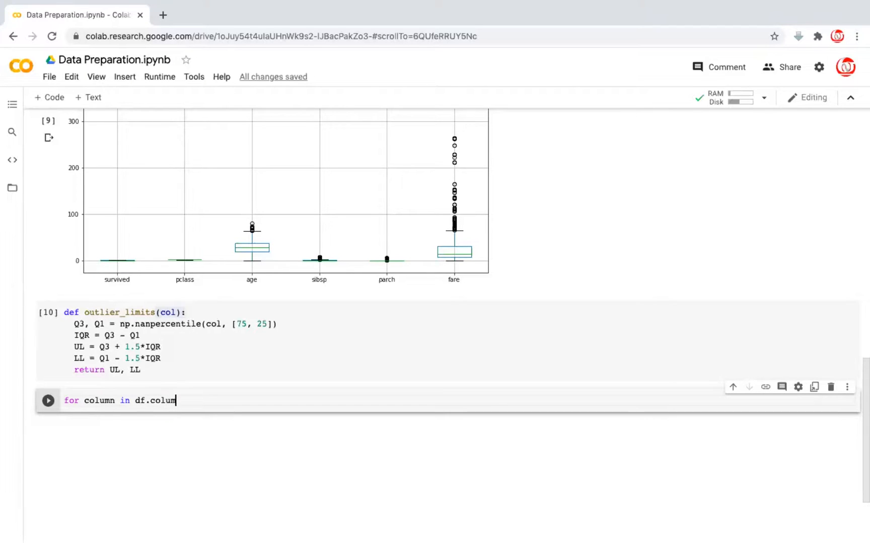
pyautogui.write('ns:')
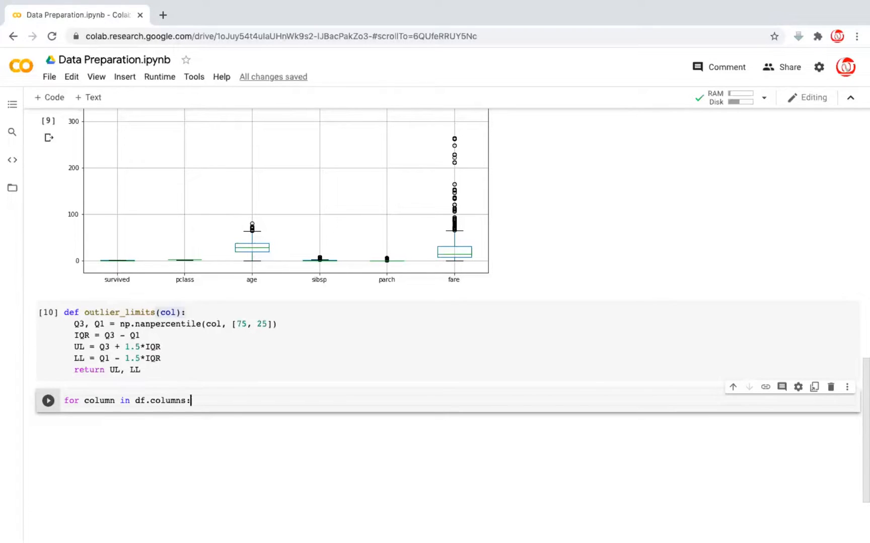
# Add an if check that df[column].dtype != 'object' inside the loop
pyautogui.write('if df[]')
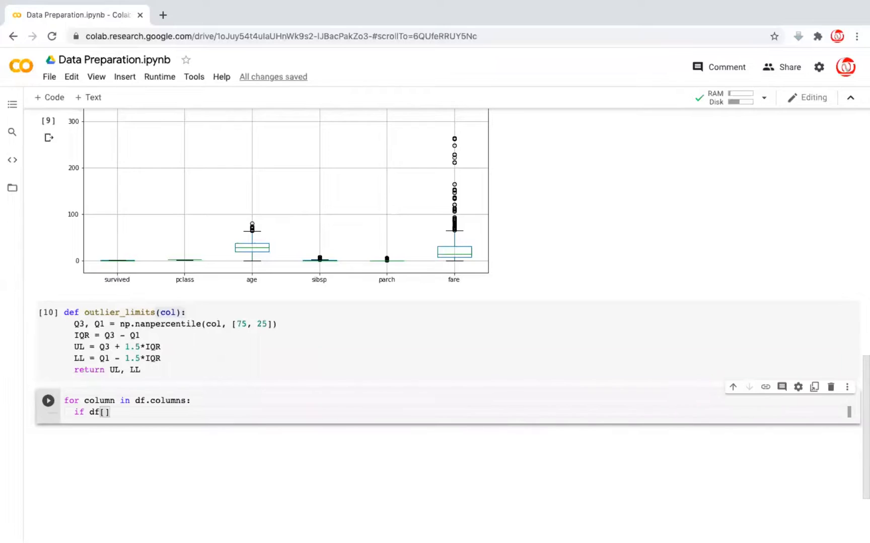
pyautogui.write('column].dtype !=')
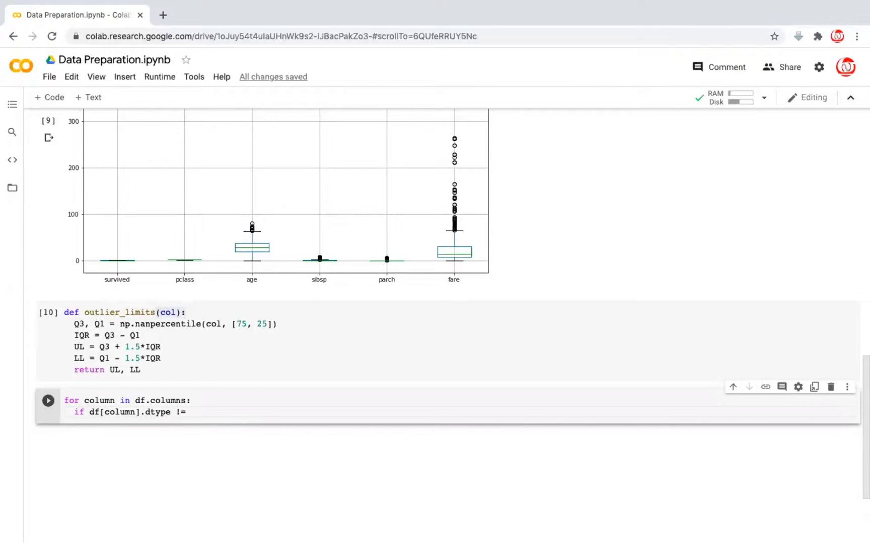
pyautogui.write("'object'")
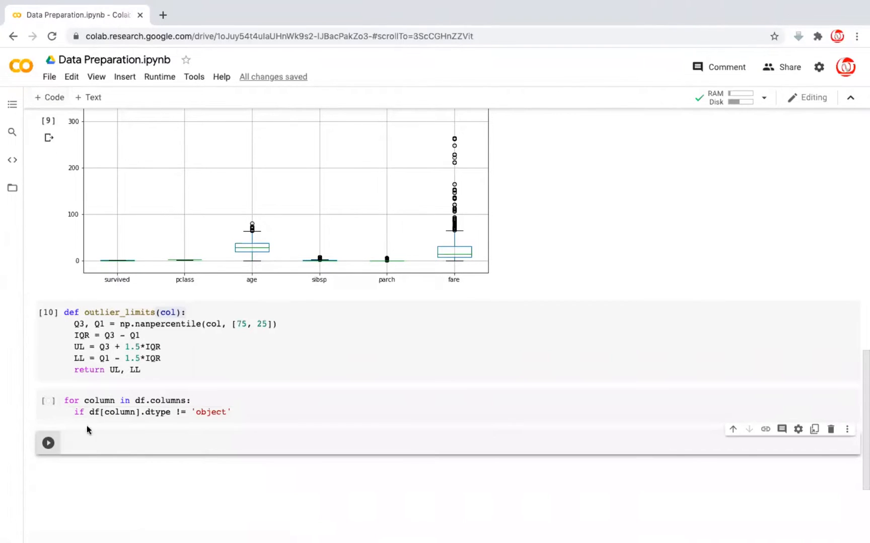
pyautogui.write('df.info(')
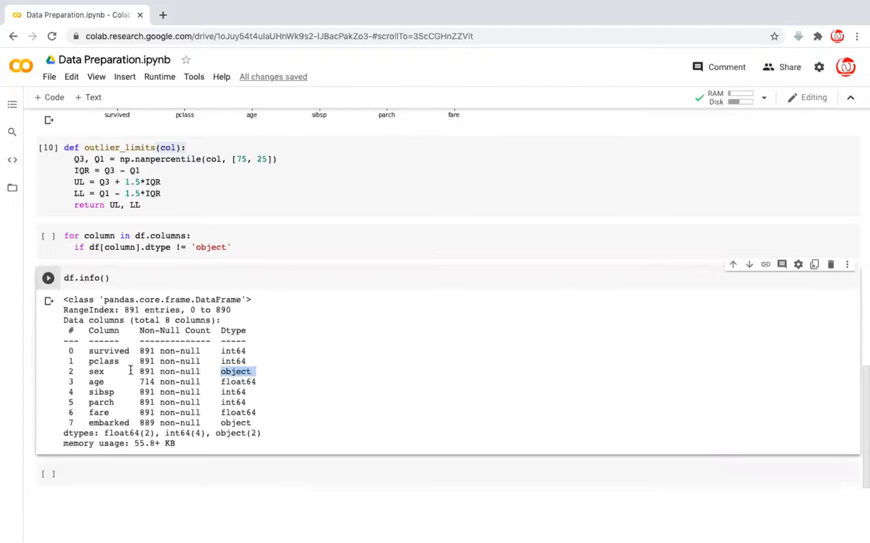
# Point out the sex column and its object data type in the df.info() summary
pyautogui.doubleClick(96, 371)
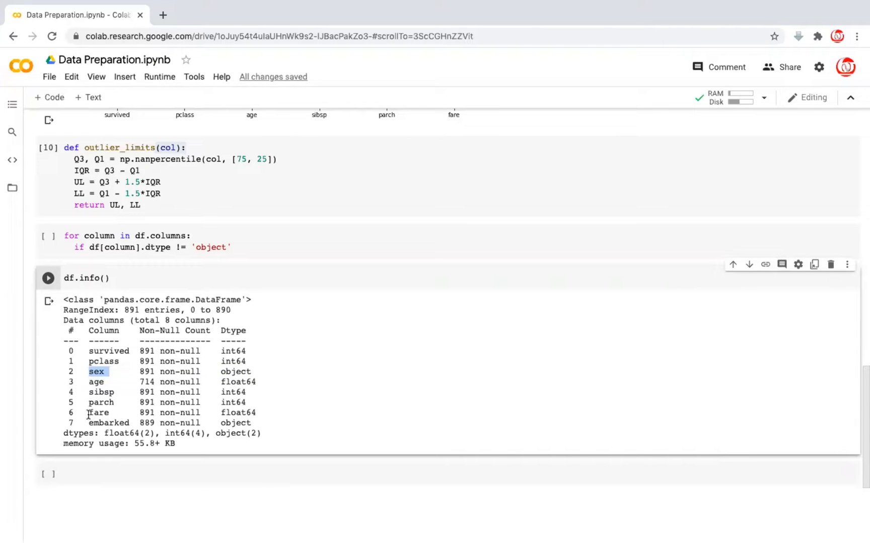
pyautogui.doubleClick(110, 423)
pyautogui.write(':')
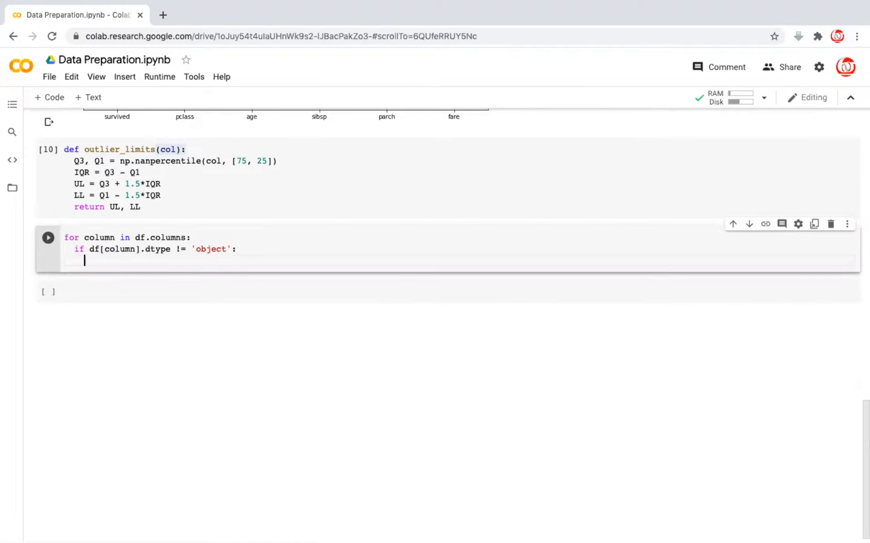
# Assign UL, LL = outlier_limits(df[column]) inside the loop body
pyautogui.write('UL, LL = out')
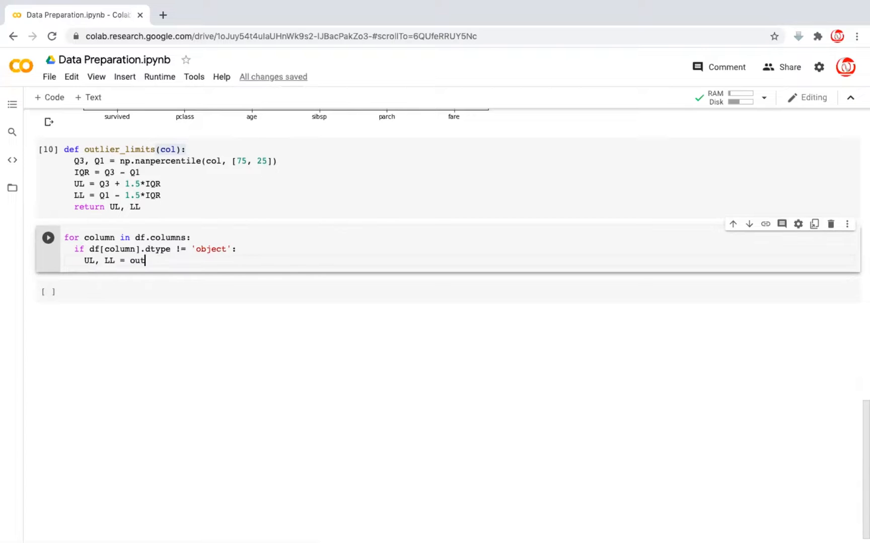
pyautogui.write('lier_limits')
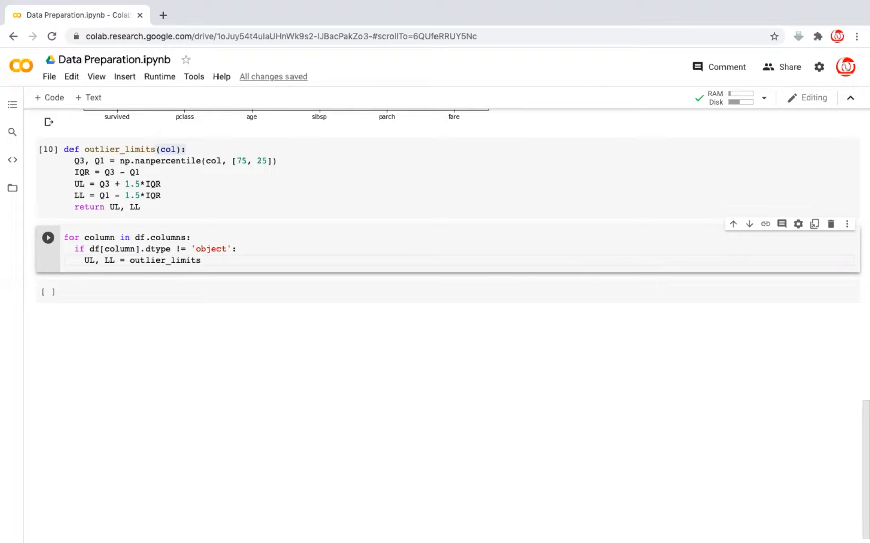
pyautogui.write('()')
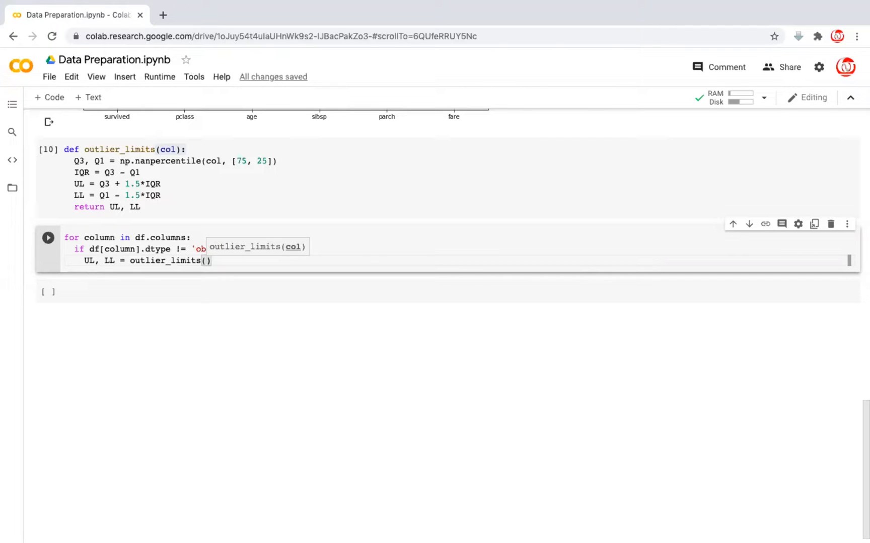
pyautogui.write('df[column')
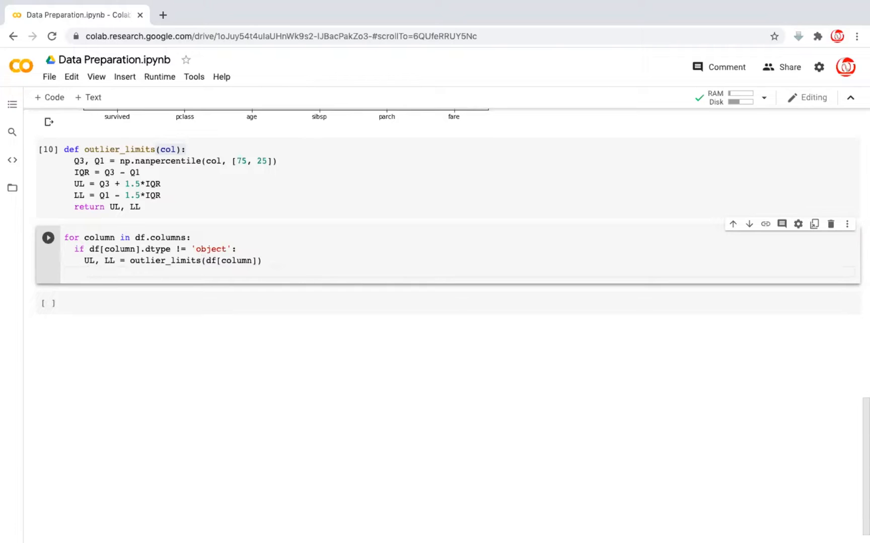
# Replace values outside LL..UL with np.nan via df[column] = np.where(...) and run the loop
pyautogui.write('df[column] = np.where((df[column] > UL) | (df[column] <')
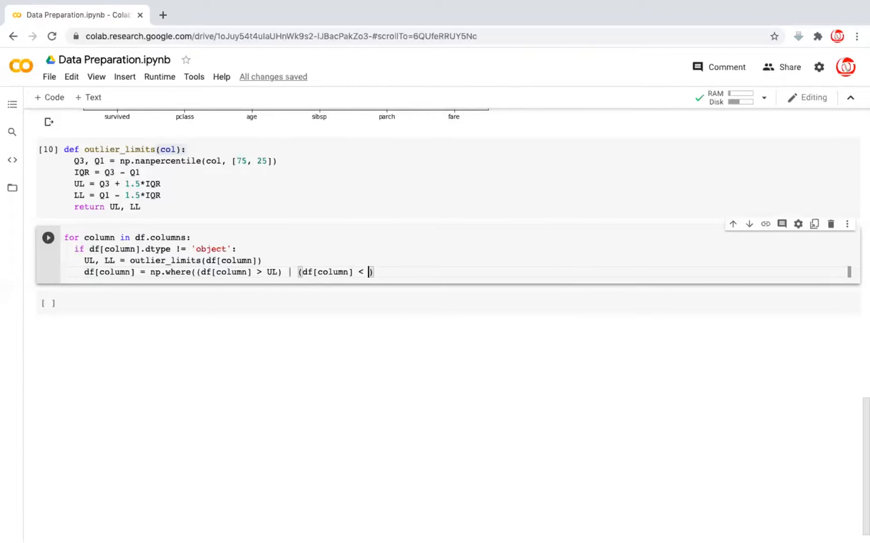
pyautogui.write('LL')
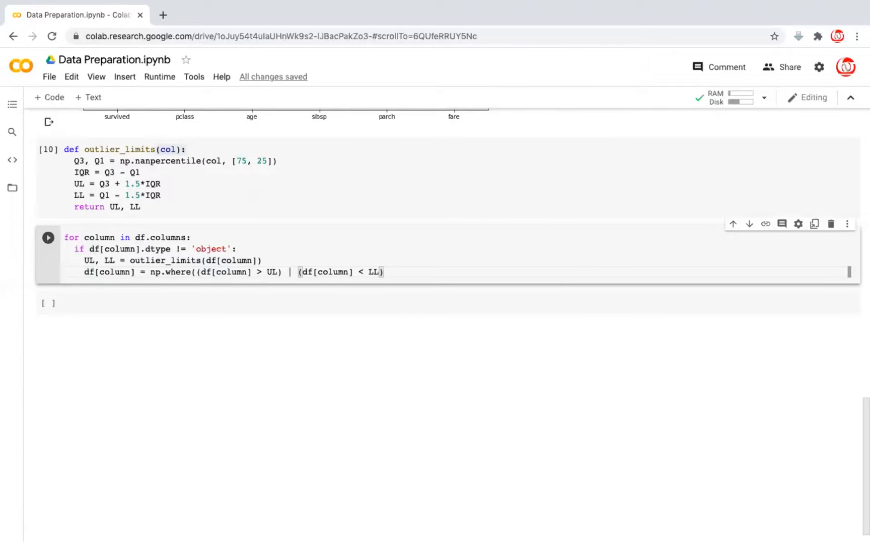
pyautogui.write(', np')
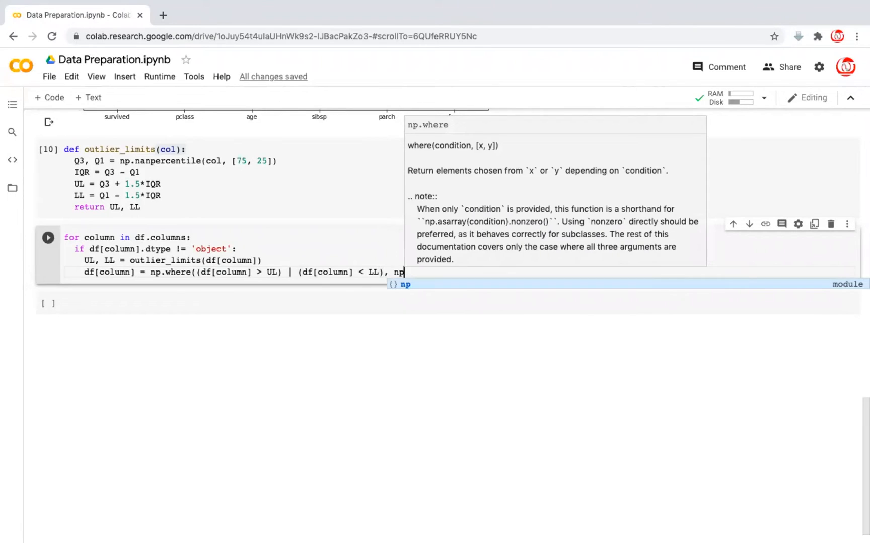
pyautogui.write('.nan')
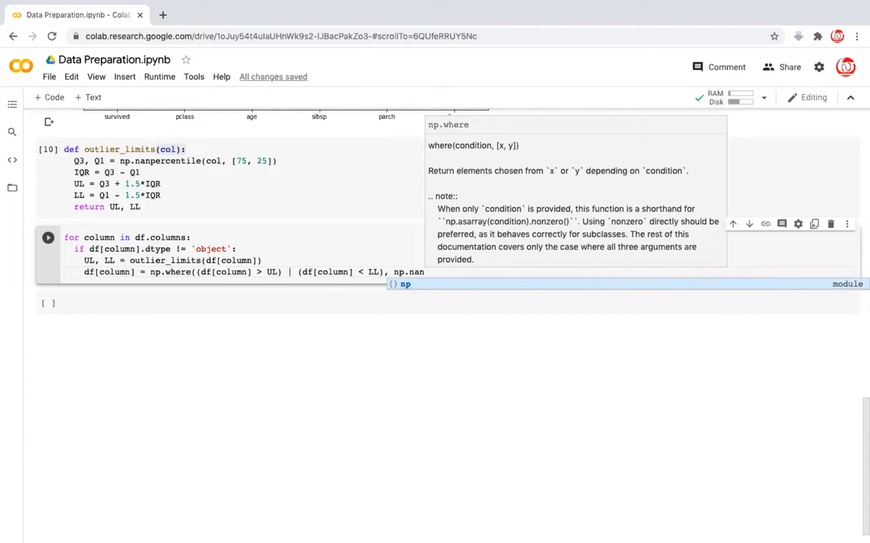
pyautogui.write(', df[c')
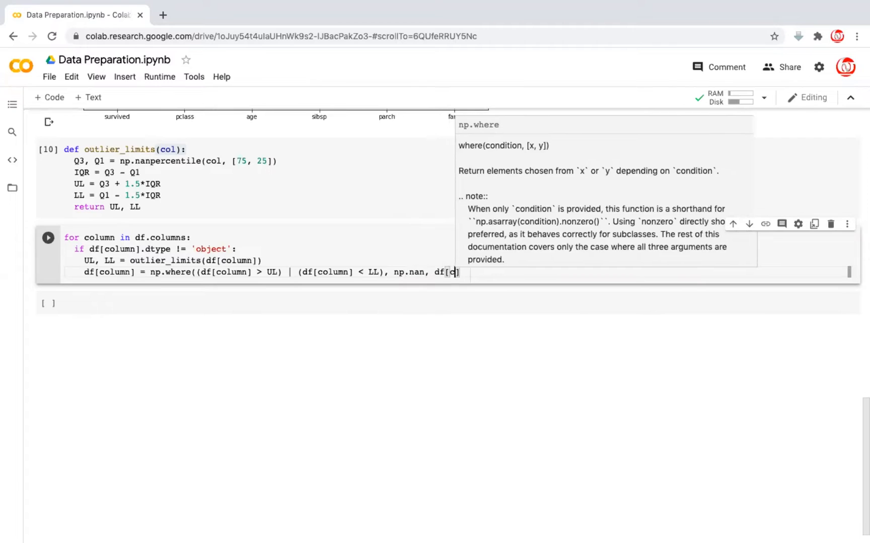
pyautogui.write('olumn])')
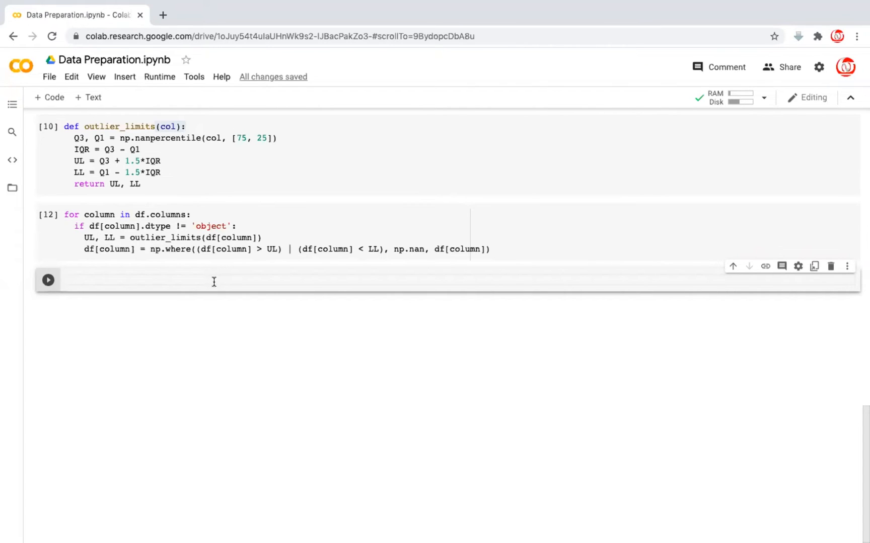
# Run df.info() and highlight reduced non-null counts such as age 703
pyautogui.write('df.info')
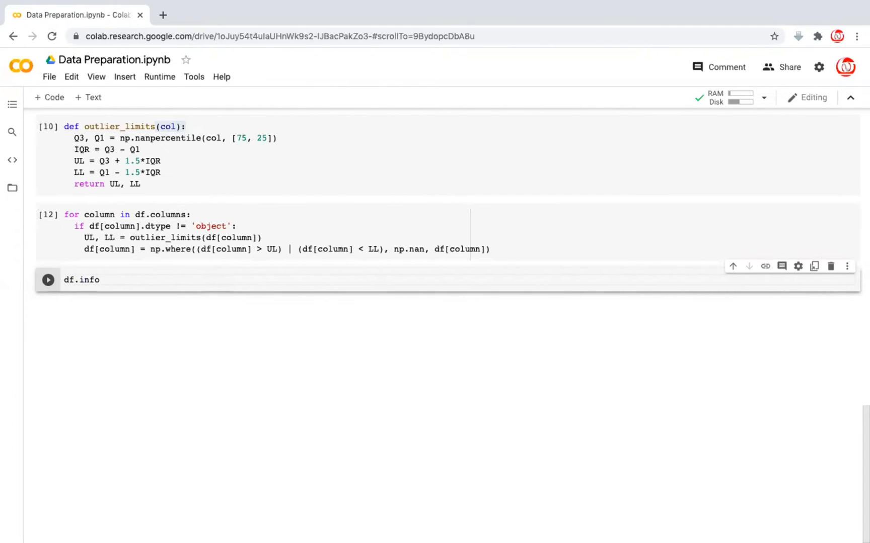
pyautogui.write('()')
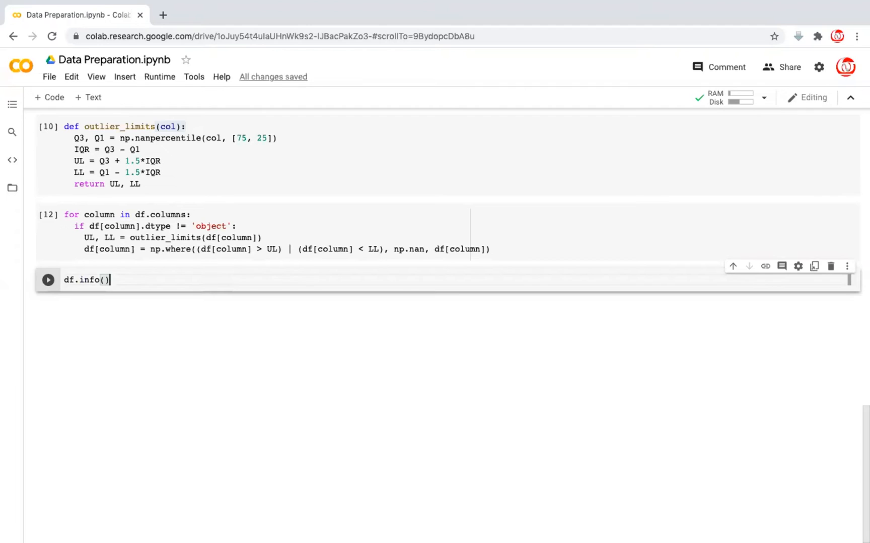
pyautogui.click(47, 280)
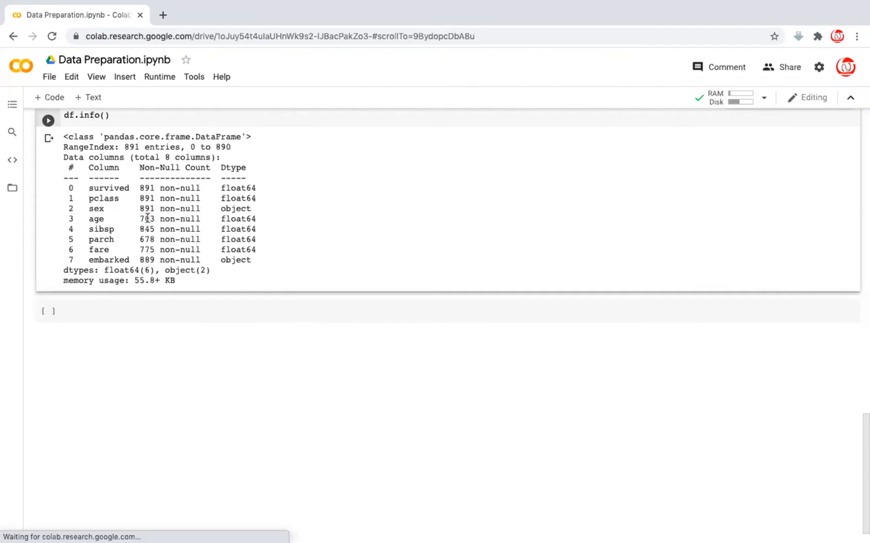
pyautogui.doubleClick(147, 219)
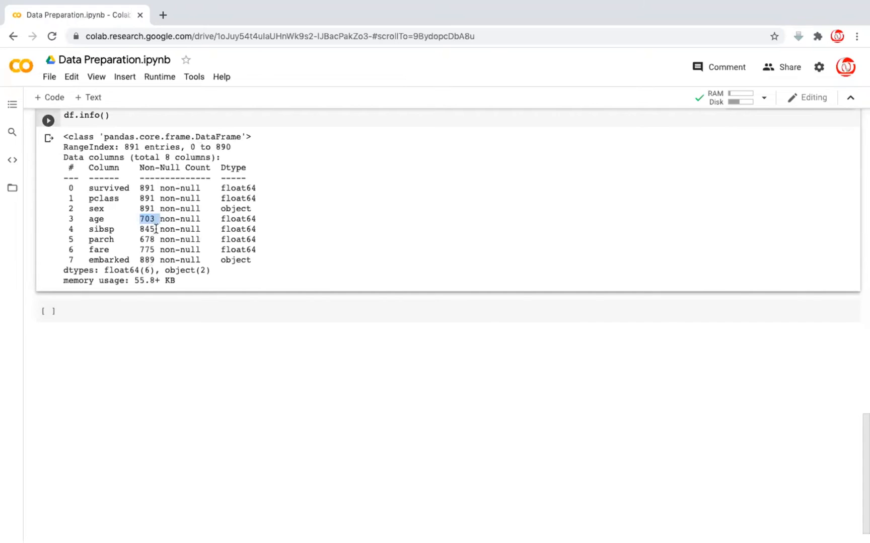
pyautogui.doubleClick(148, 229)
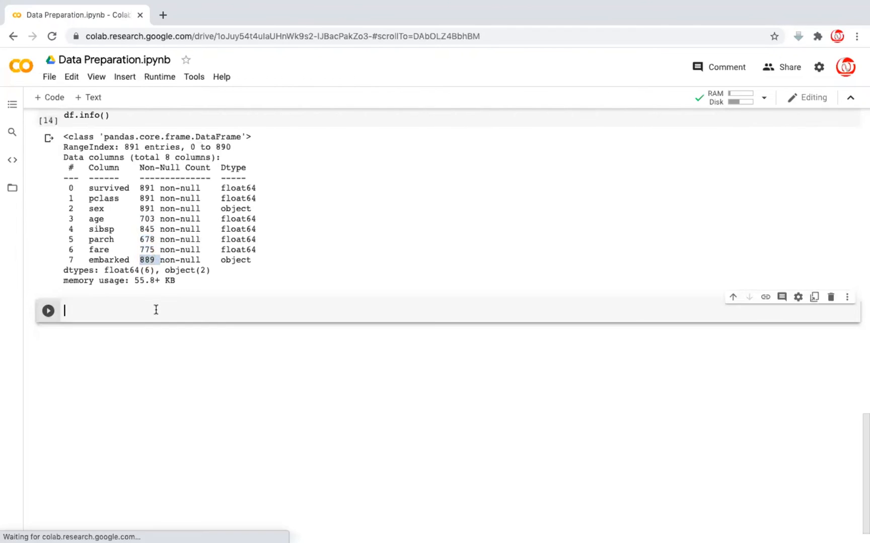
# Run df.isnull().sum() and highlight the 188 missing age values
pyautogui.write('d')
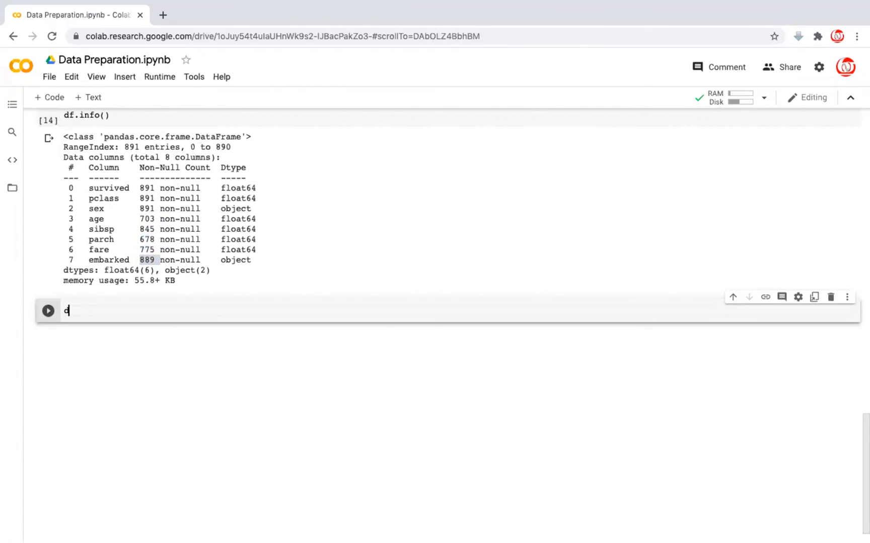
pyautogui.write('f')
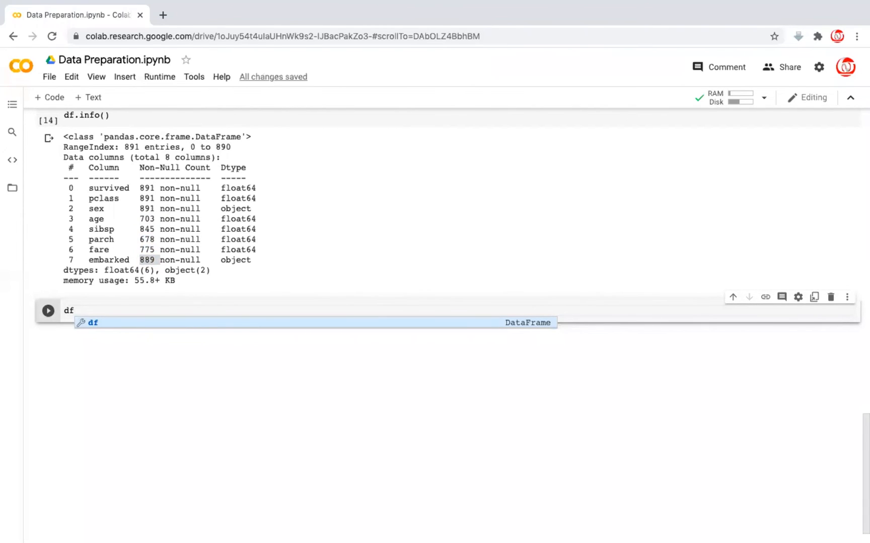
pyautogui.write('.isnu')
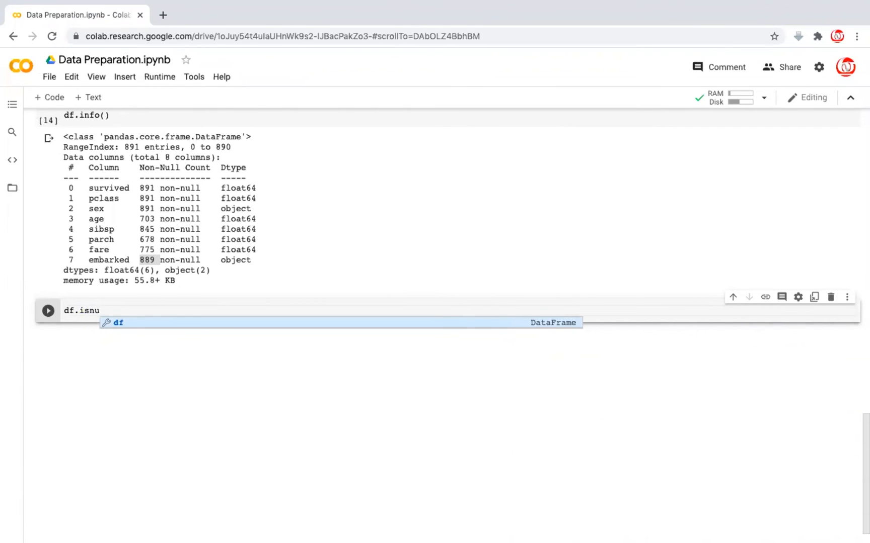
pyautogui.write('ll().sum(')
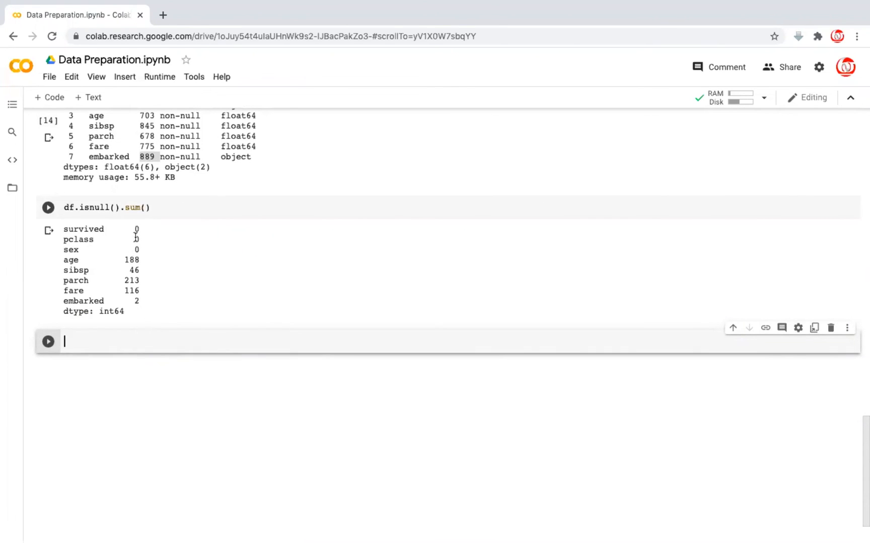
pyautogui.doubleClick(132, 260)
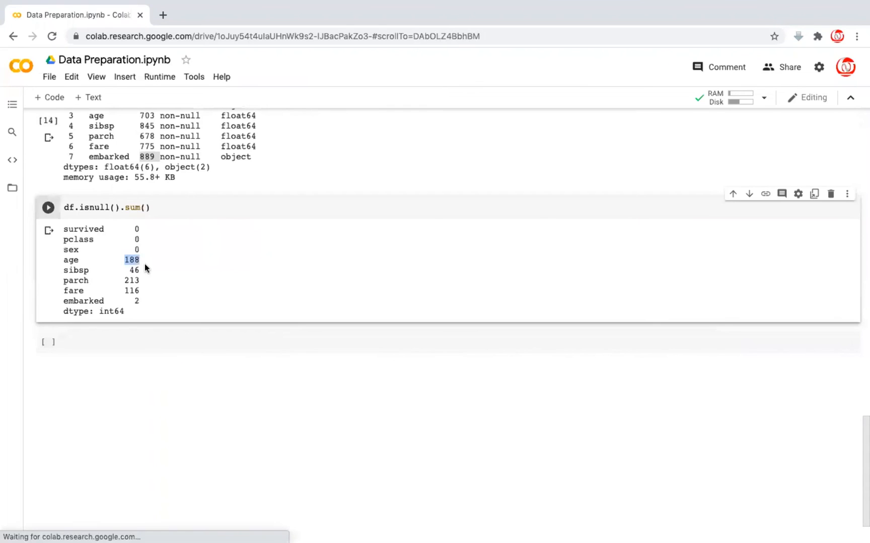